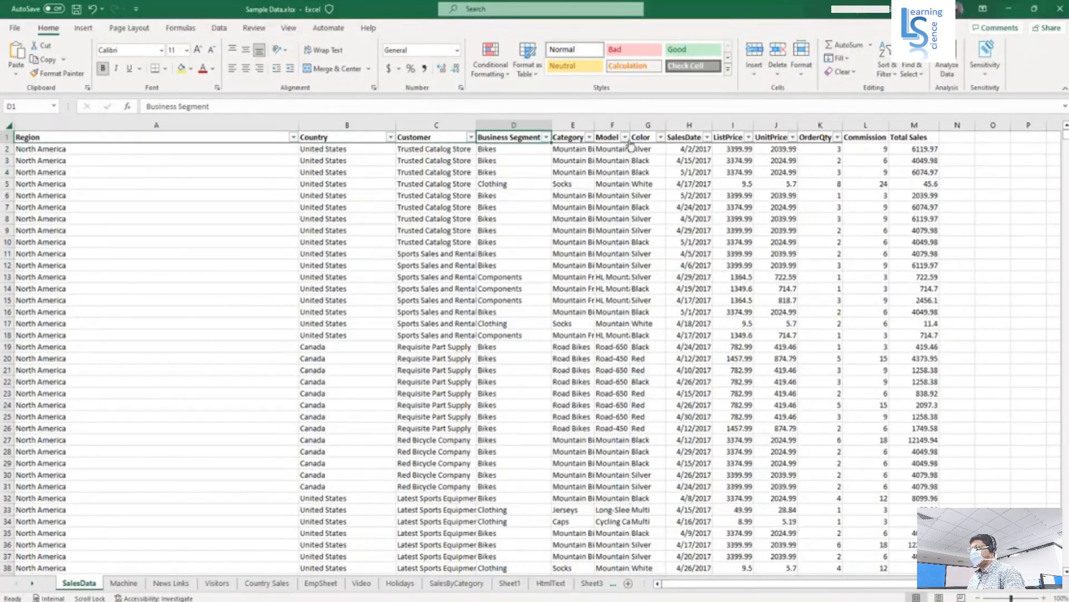
# Select cell D1, then the whole Total Sales column (column M) in SalesData
pyautogui.click(908, 137)
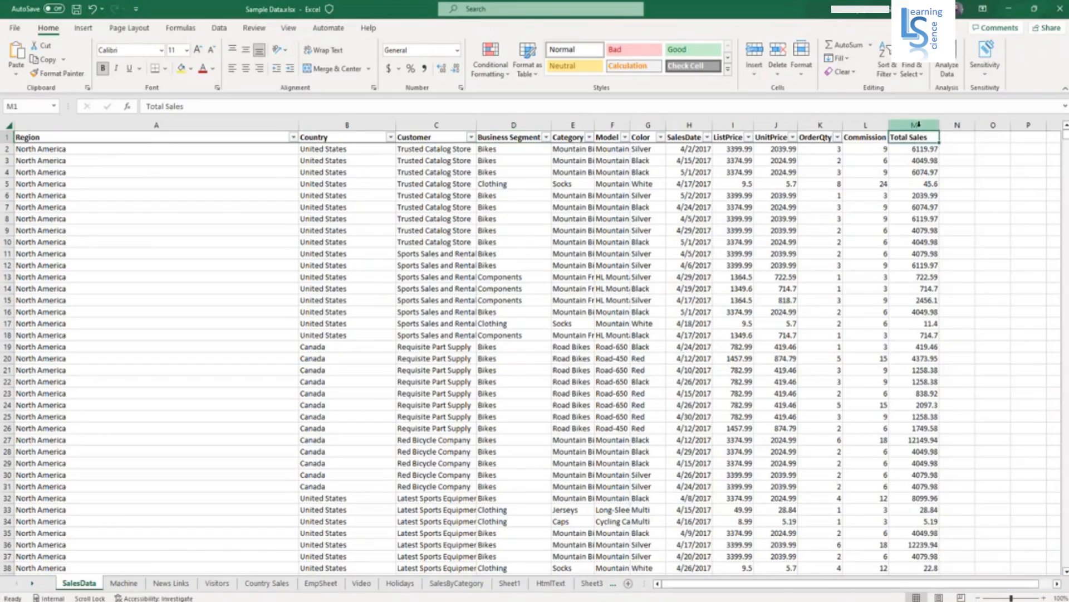
pyautogui.click(914, 124)
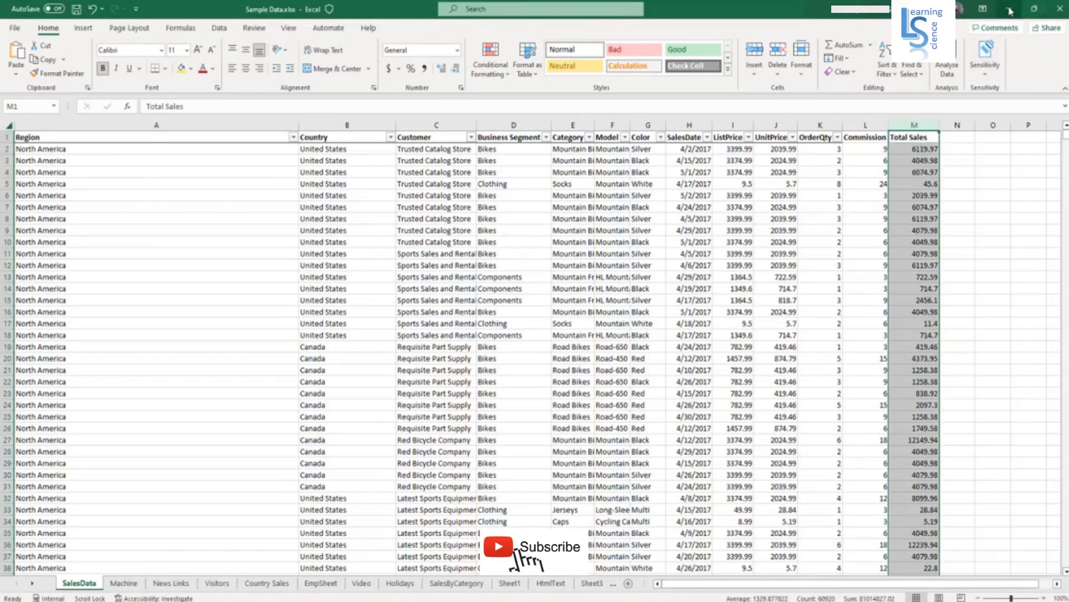
pyautogui.moveTo(1011, 9)
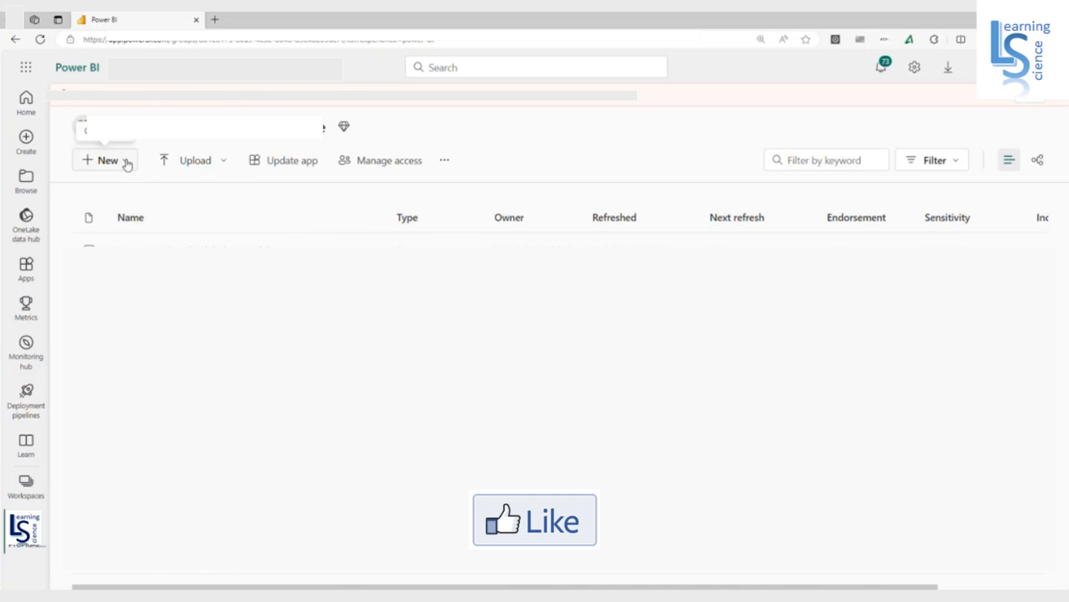
# Choose Dataflow from the workspace's New menu
pyautogui.click(103, 160)
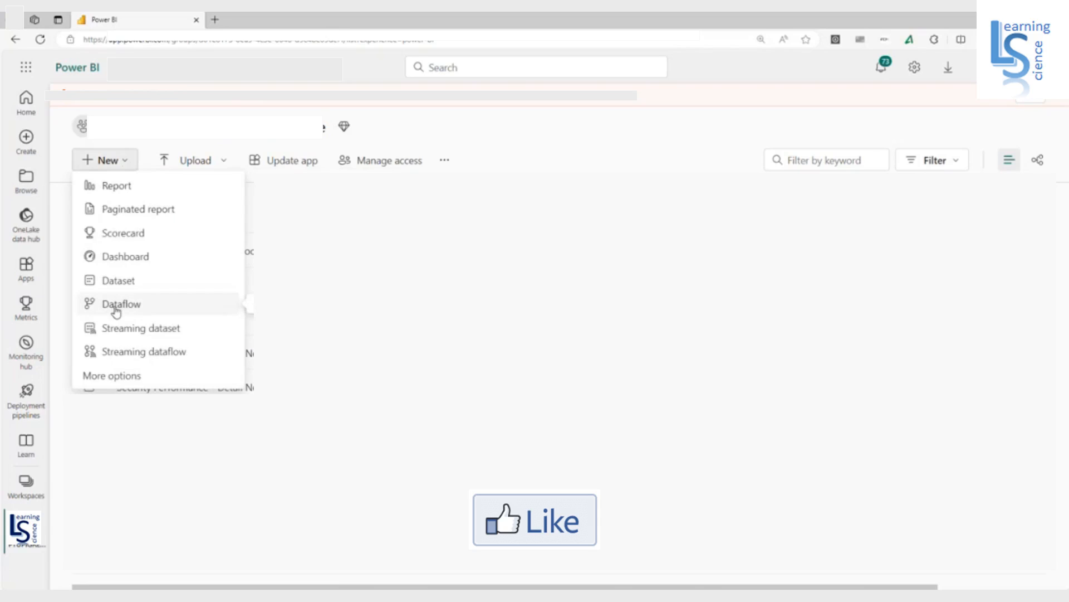
pyautogui.click(121, 303)
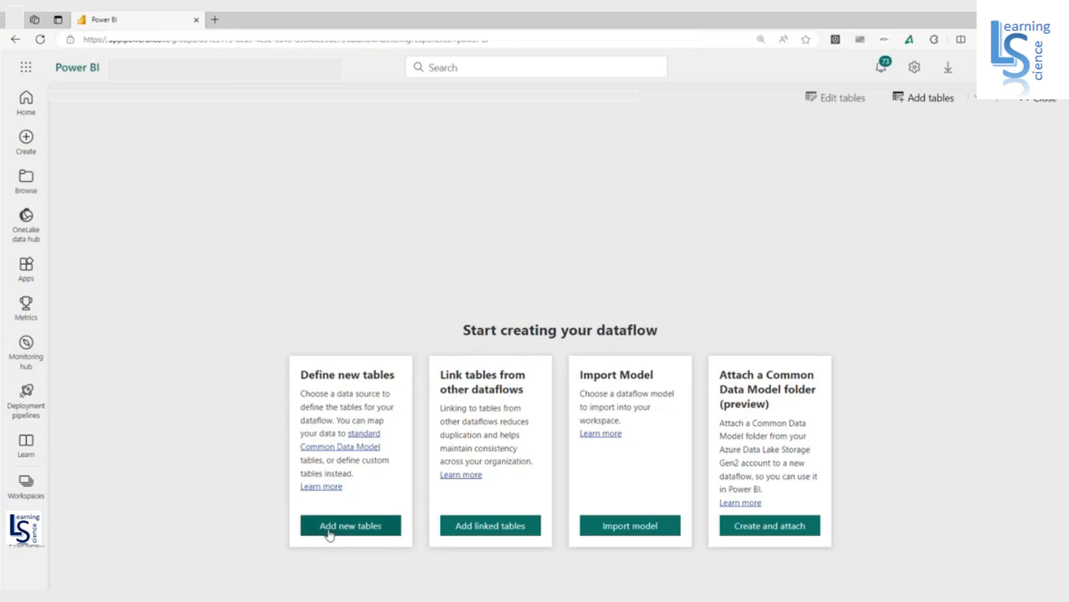
pyautogui.moveTo(354, 490)
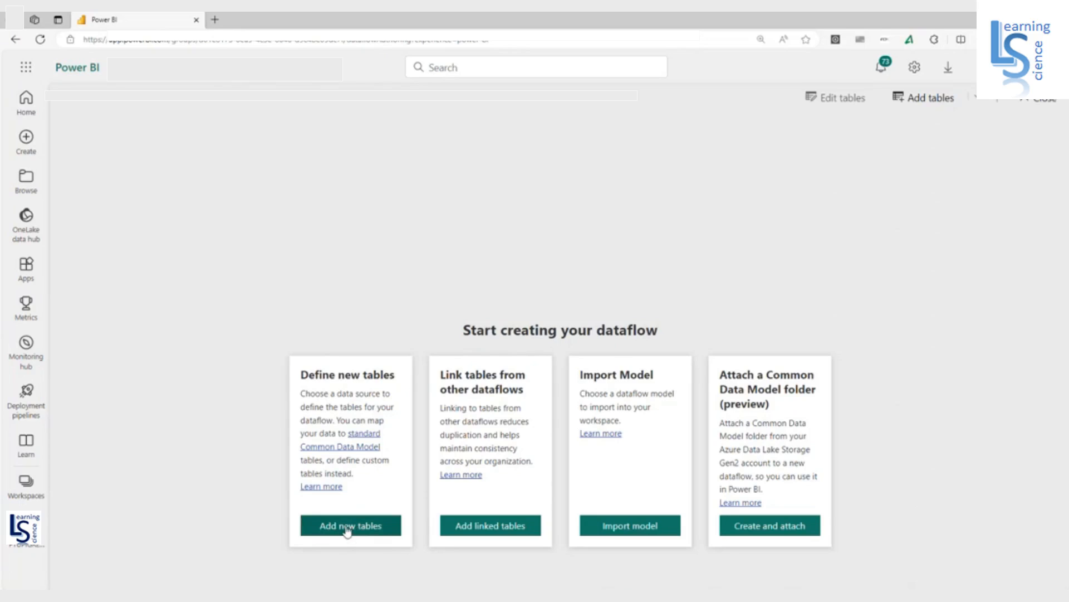
# Choose Add new tables under Define new tables
pyautogui.click(350, 526)
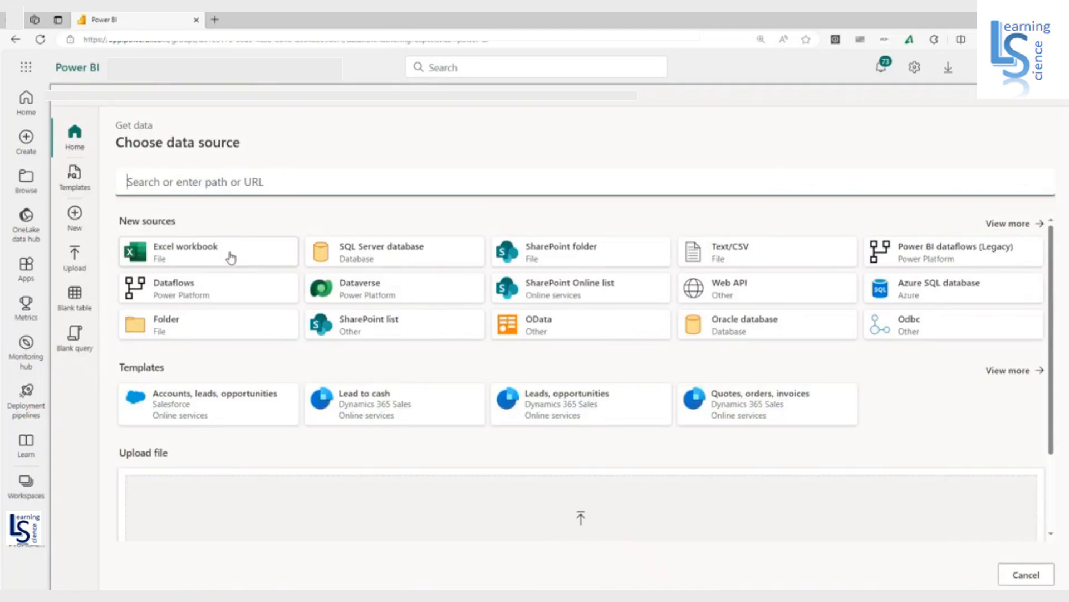
# Connect an Excel workbook source to Sample Data.xlsx from OneDrive and continue
pyautogui.click(185, 251)
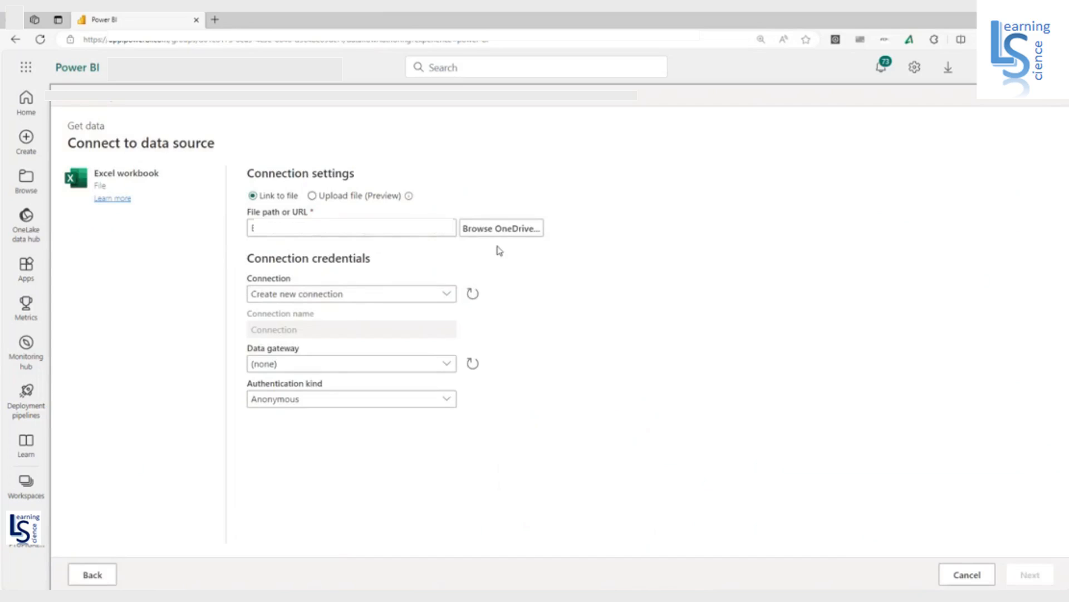
pyautogui.moveTo(520, 235)
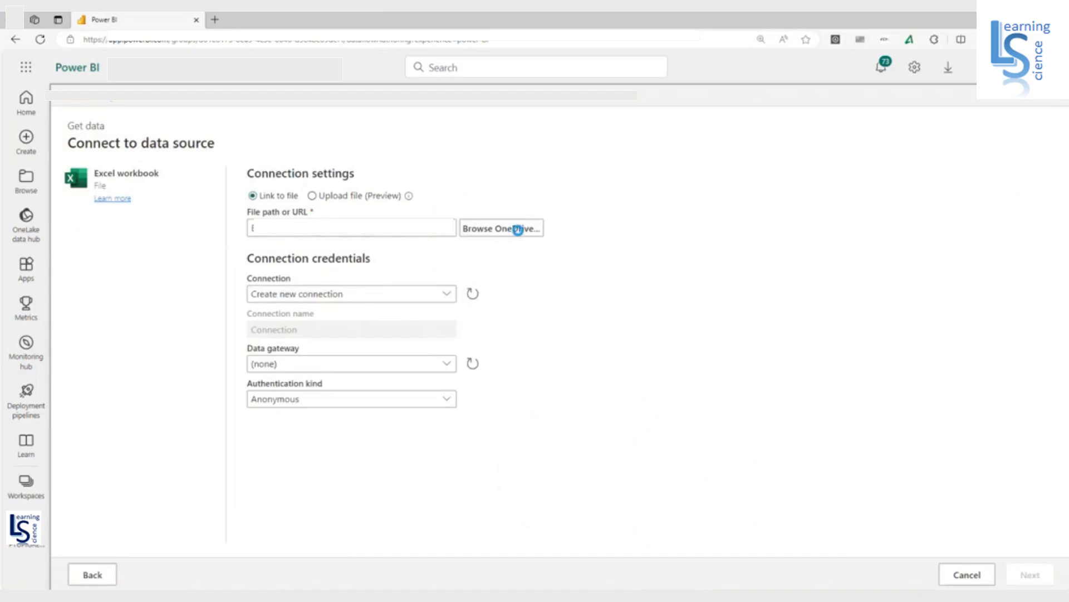
pyautogui.click(502, 228)
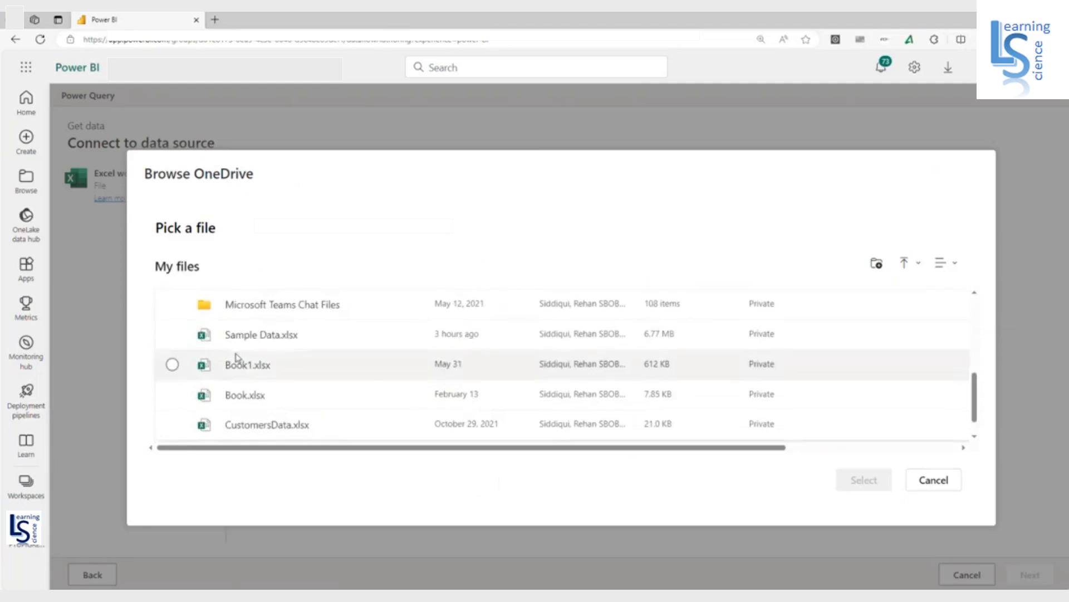
pyautogui.click(262, 335)
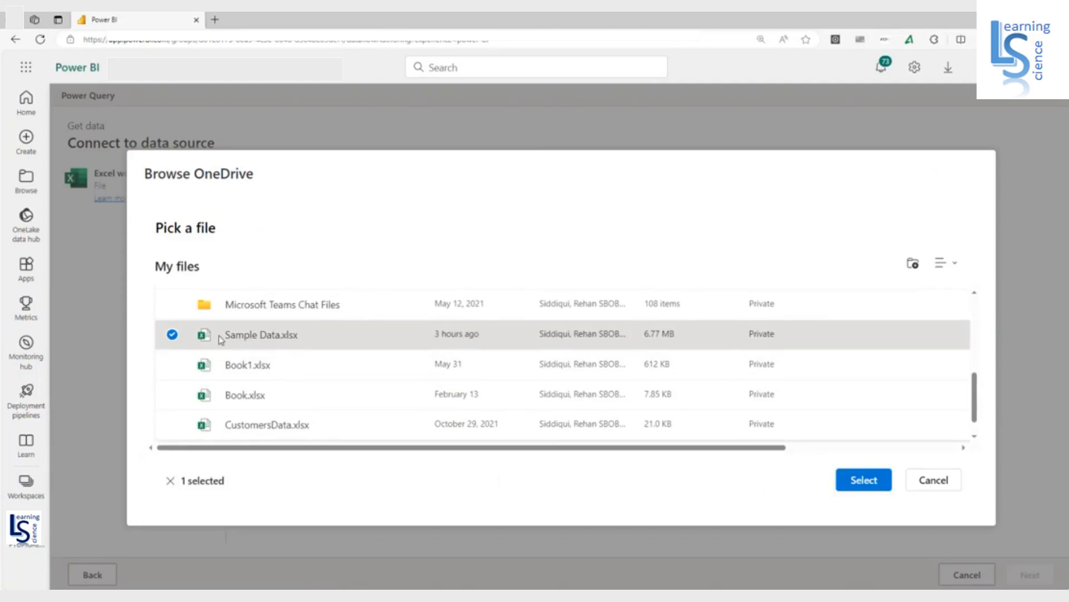
pyautogui.click(862, 479)
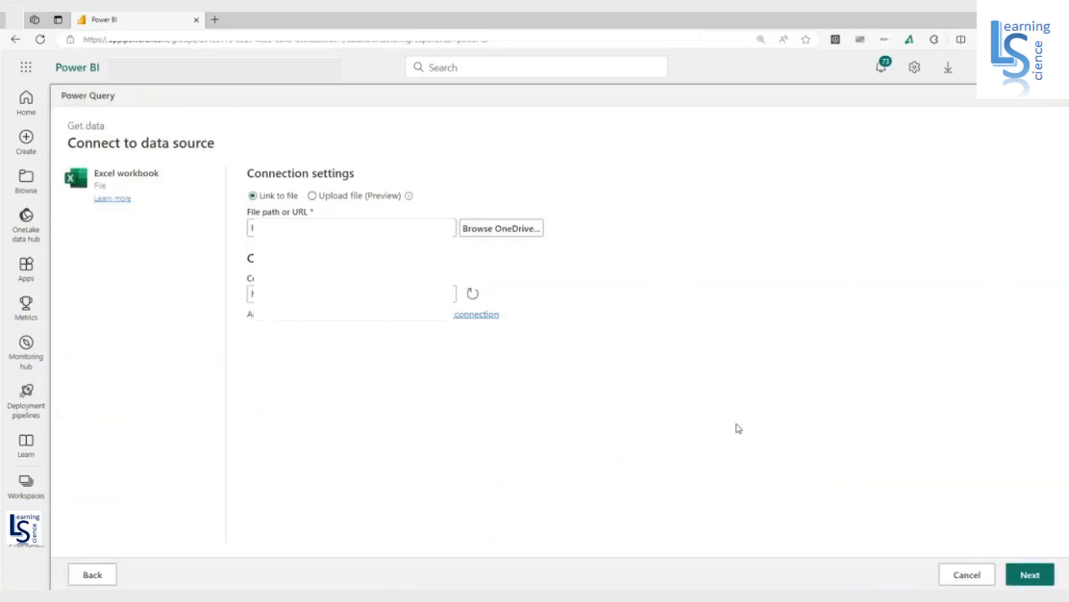
pyautogui.moveTo(727, 417)
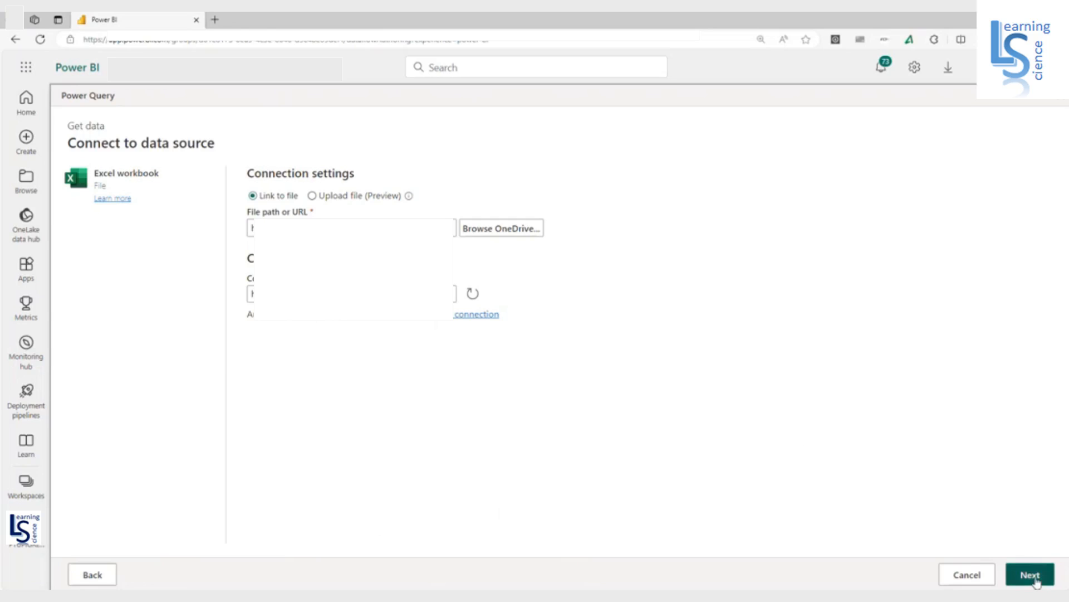
pyautogui.click(1030, 574)
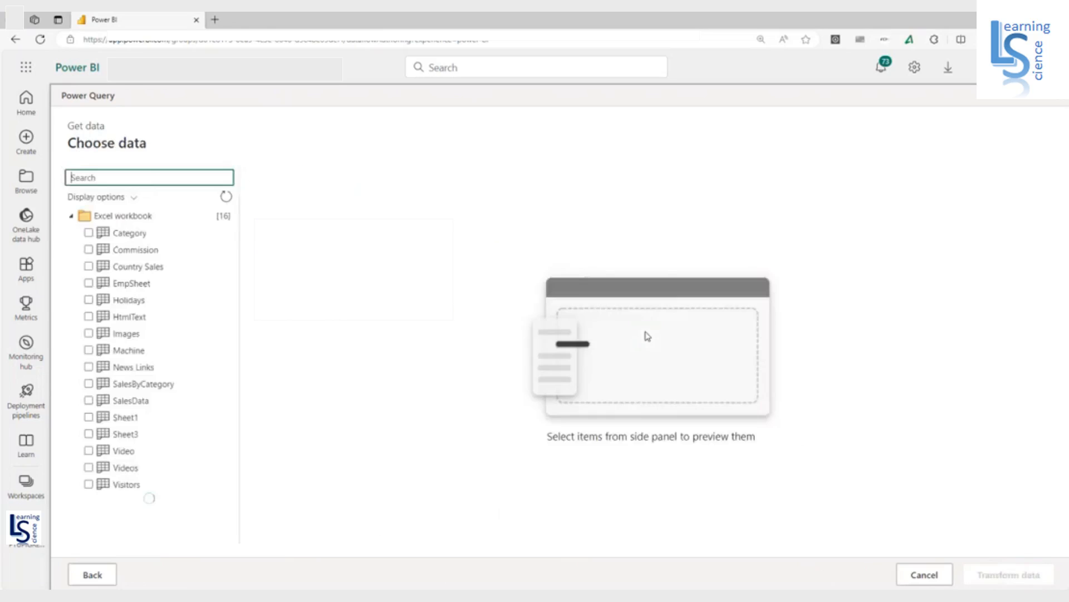
# Tick only the SalesData sheet and open it for transformation in Power Query
pyautogui.click(88, 249)
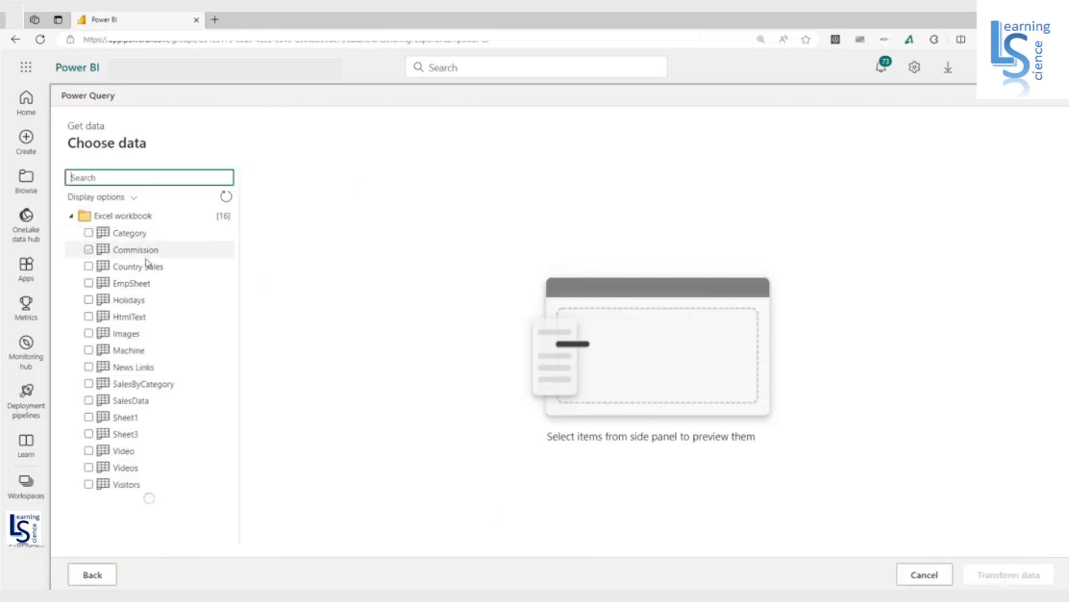
pyautogui.click(89, 400)
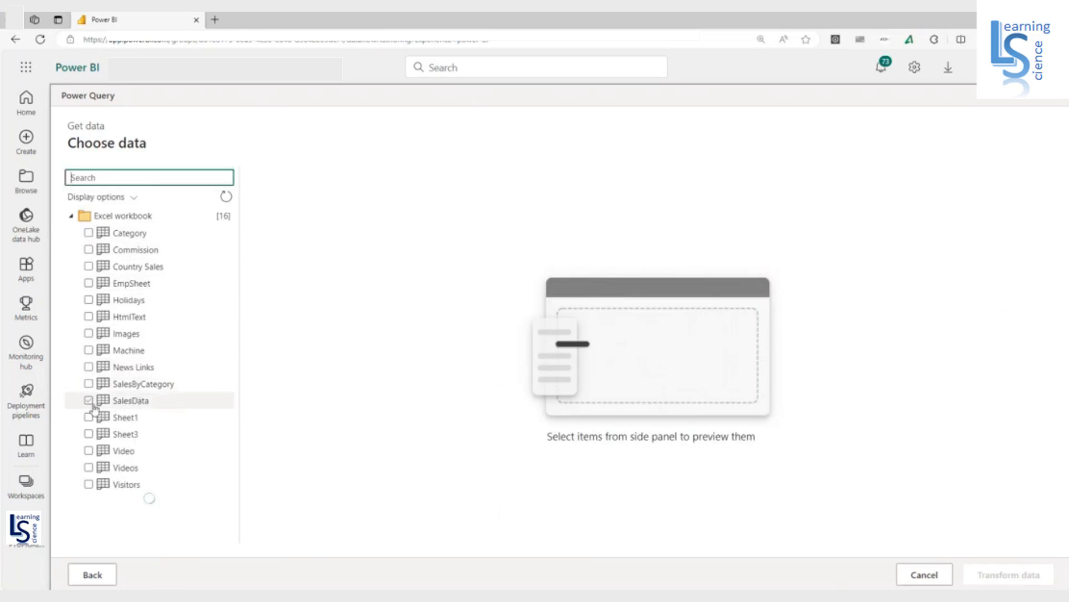
pyautogui.click(88, 383)
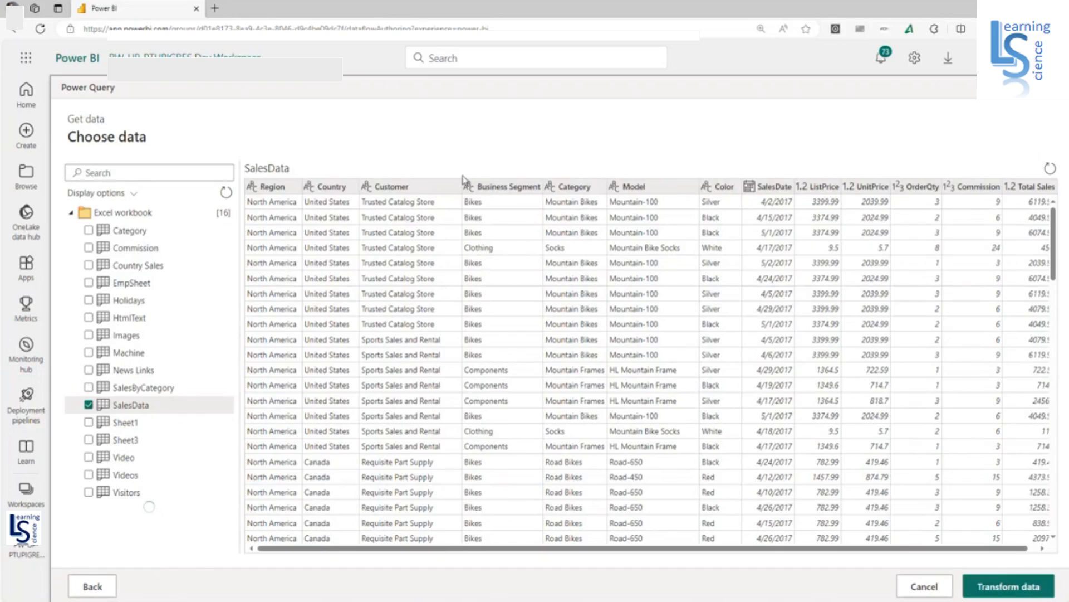
pyautogui.moveTo(920, 557)
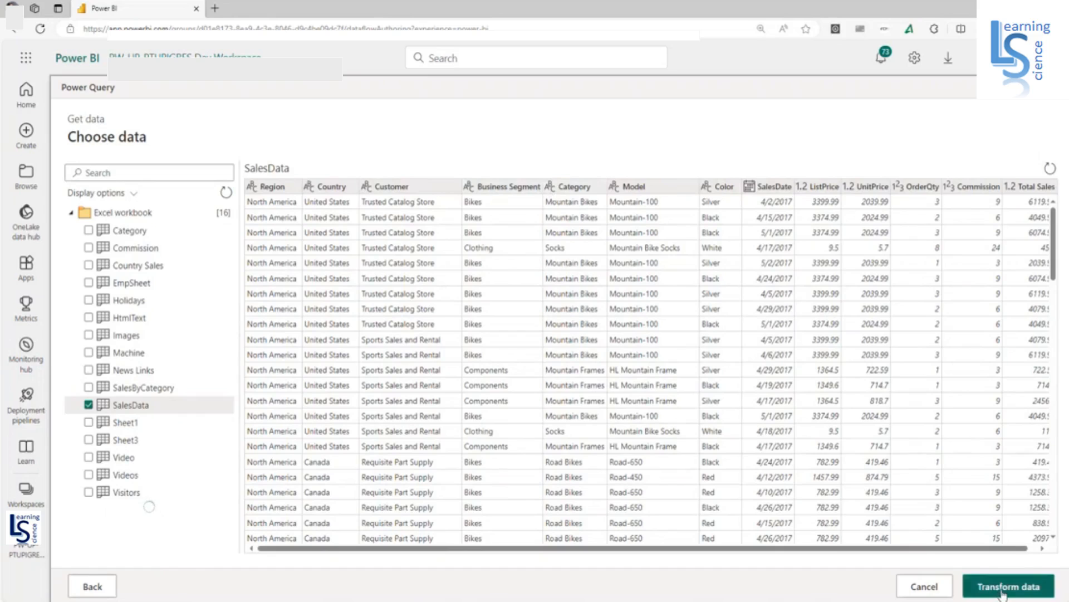
pyautogui.click(1009, 586)
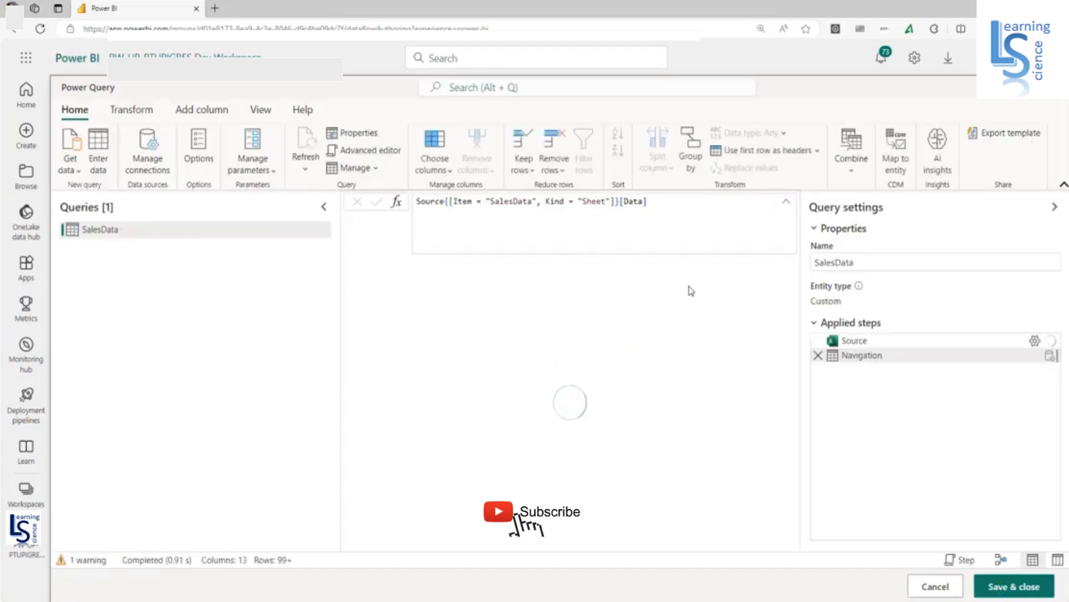
# Save and close the SalesData query with promoted headers and changed column types
pyautogui.click(765, 150)
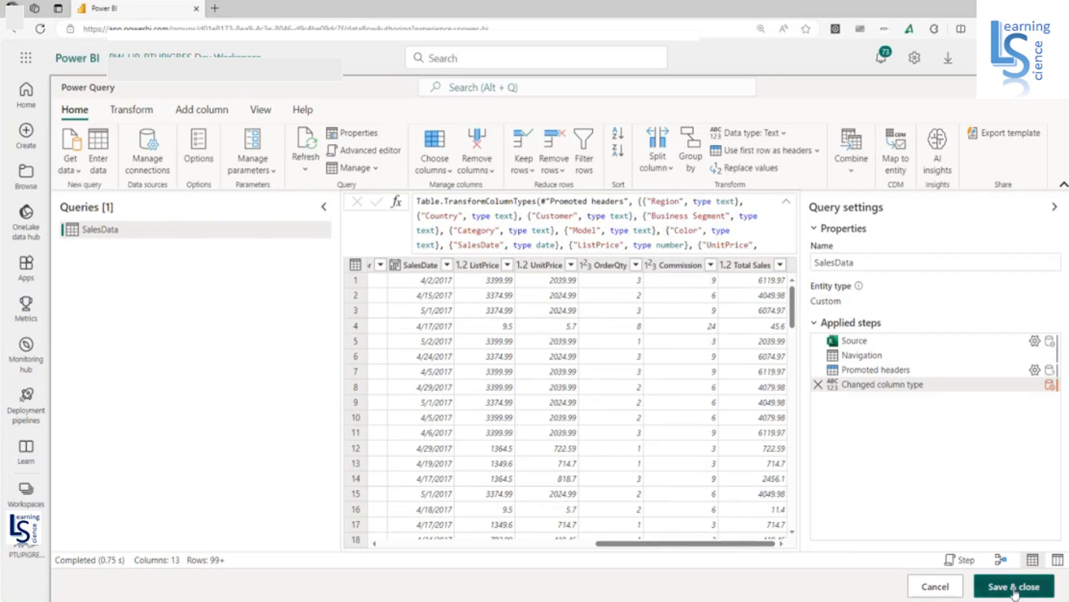
pyautogui.click(1013, 586)
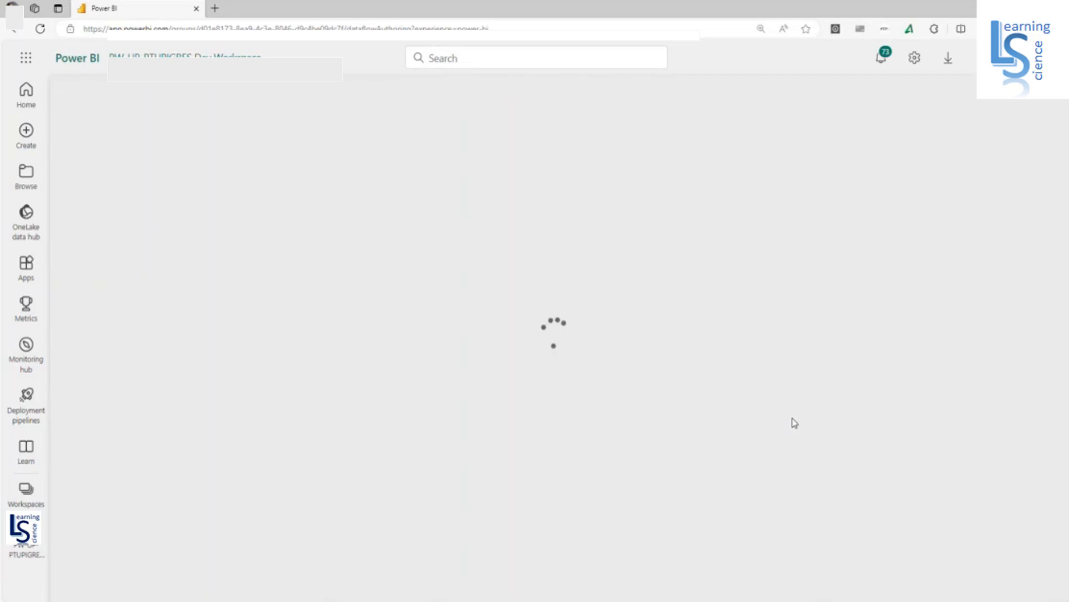
# Name the dataflow 'Sample ML Dataflow' and save it
pyautogui.click(768, 89)
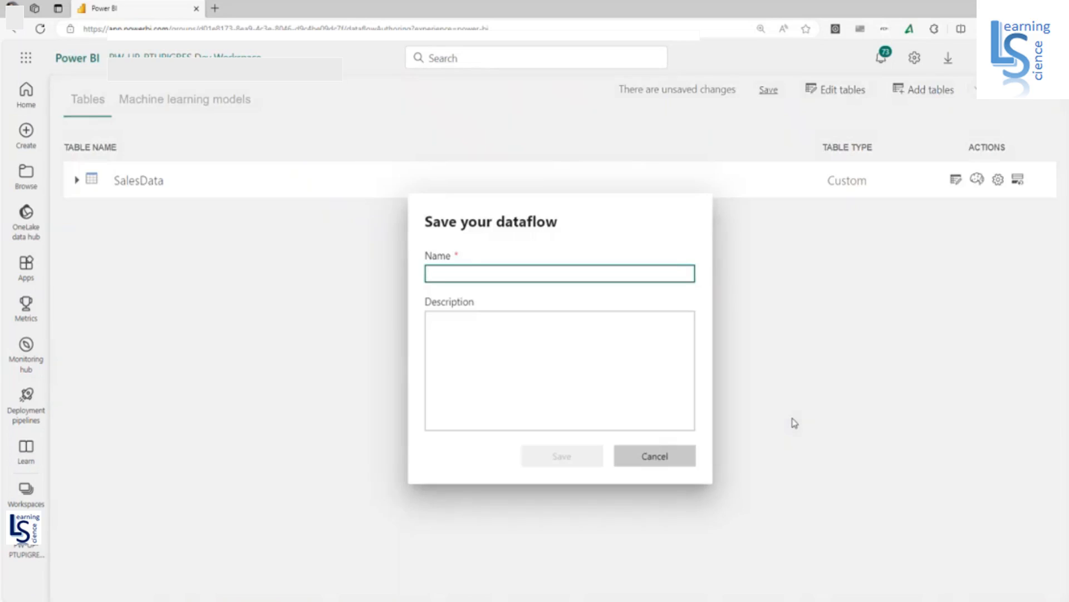
pyautogui.write('S')
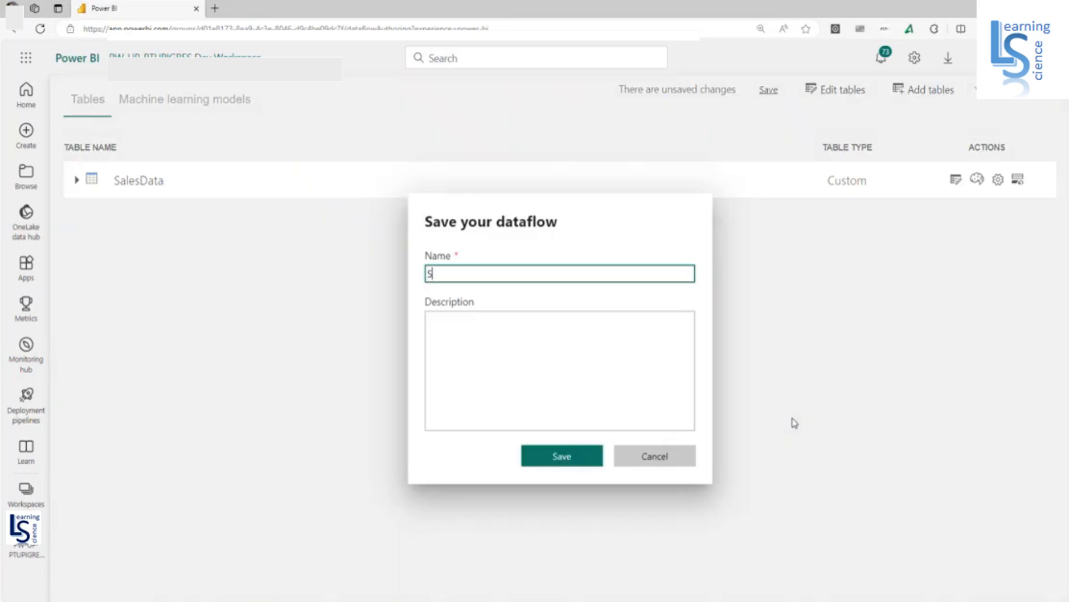
pyautogui.write('ampl')
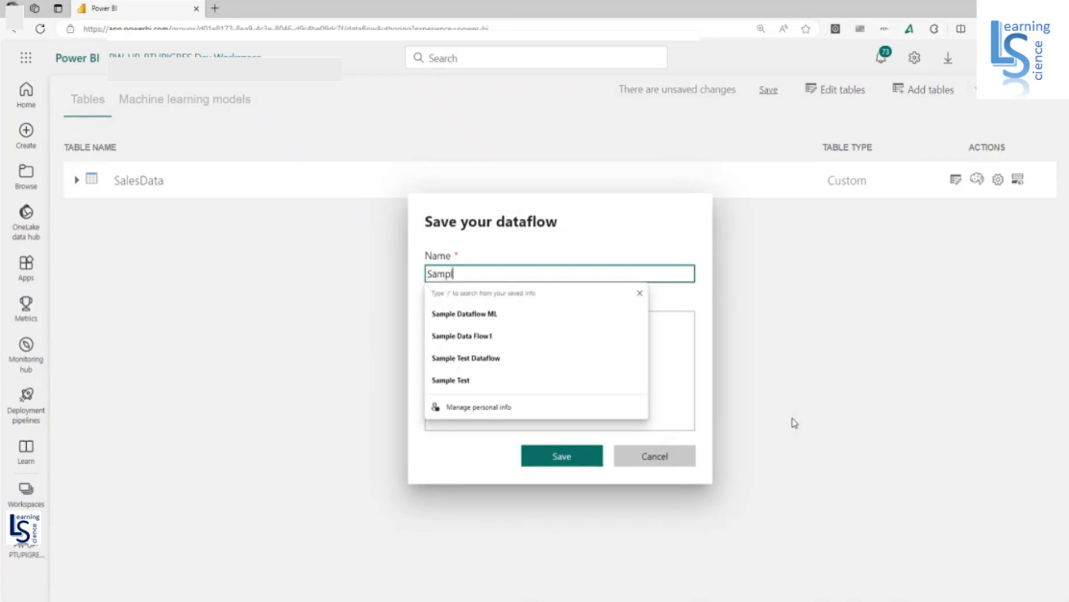
pyautogui.write('e ML Dataflow')
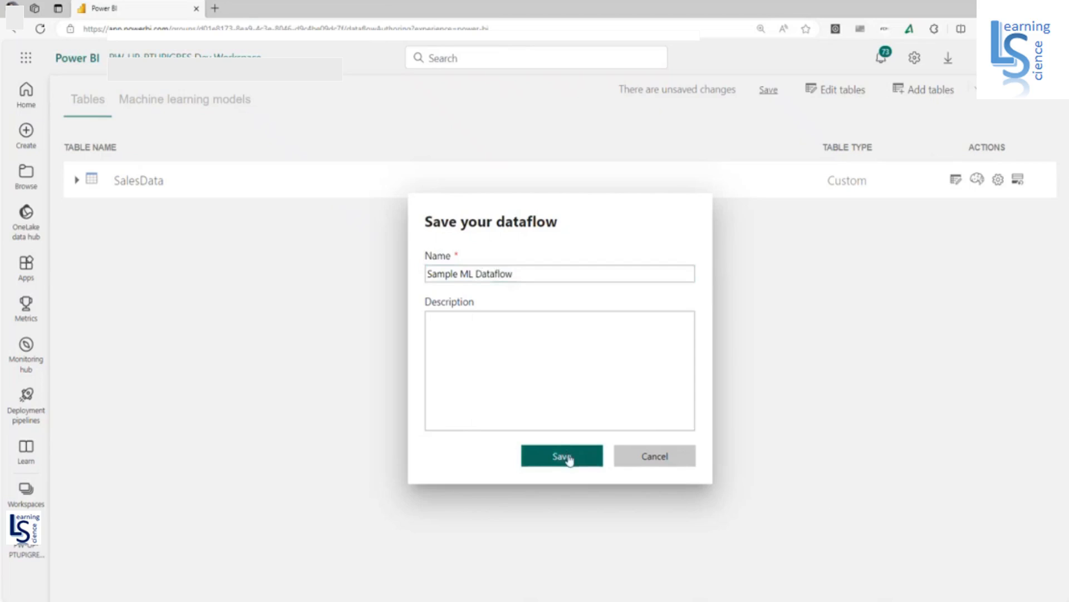
pyautogui.click(562, 456)
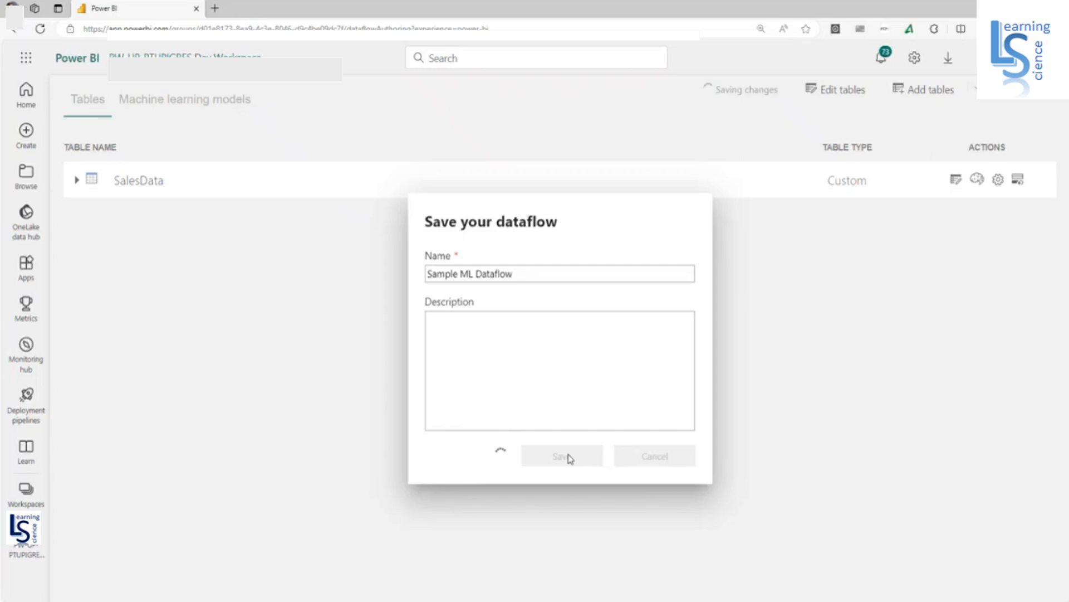
pyautogui.click(561, 455)
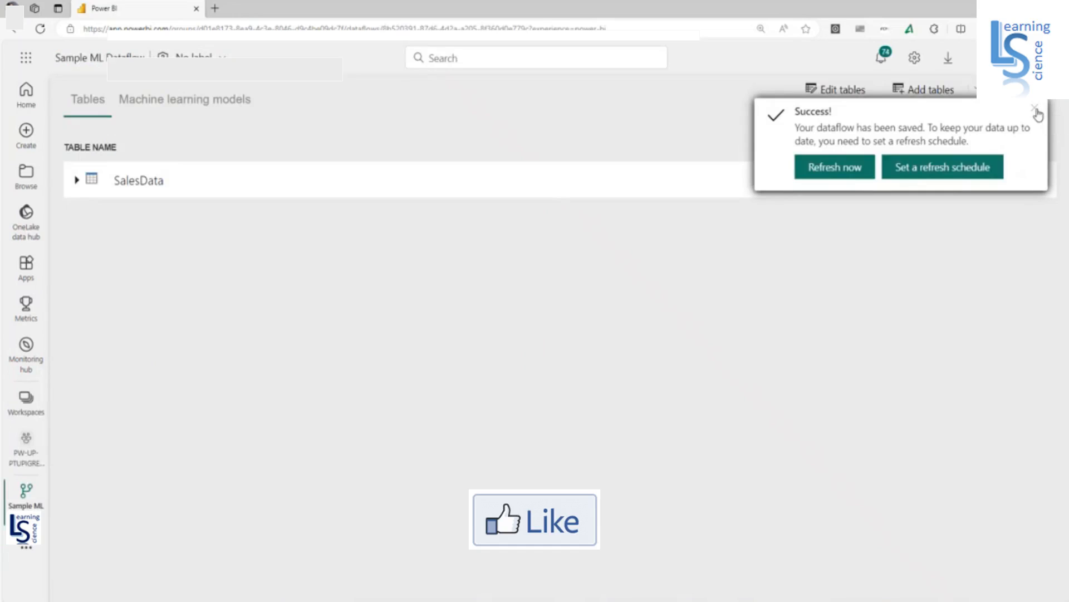
# Dismiss the saved notice and add a machine learning model on SalesData
pyautogui.click(1036, 107)
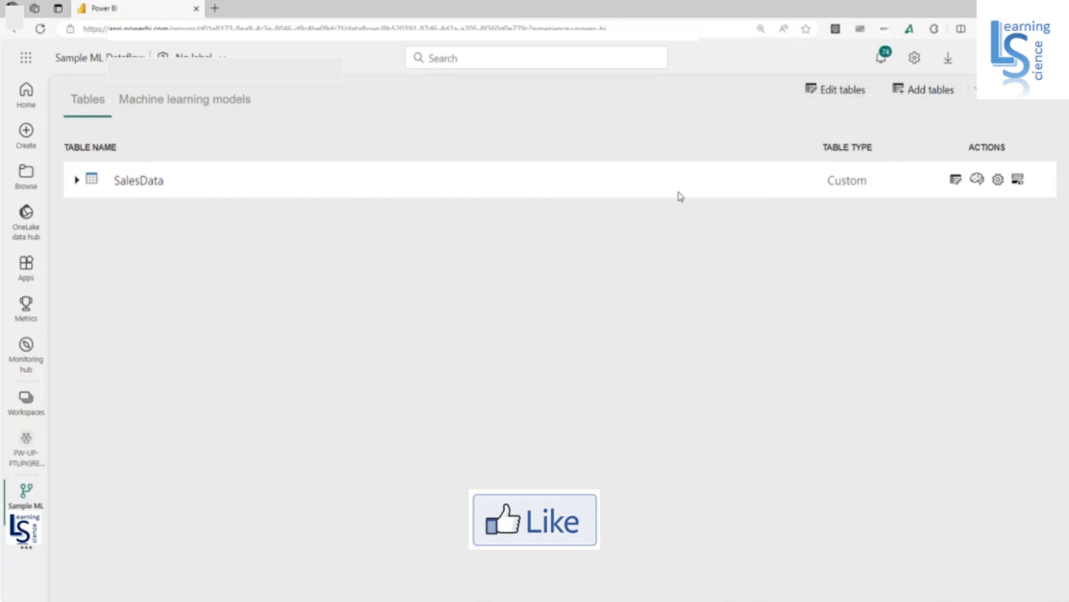
pyautogui.moveTo(976, 180)
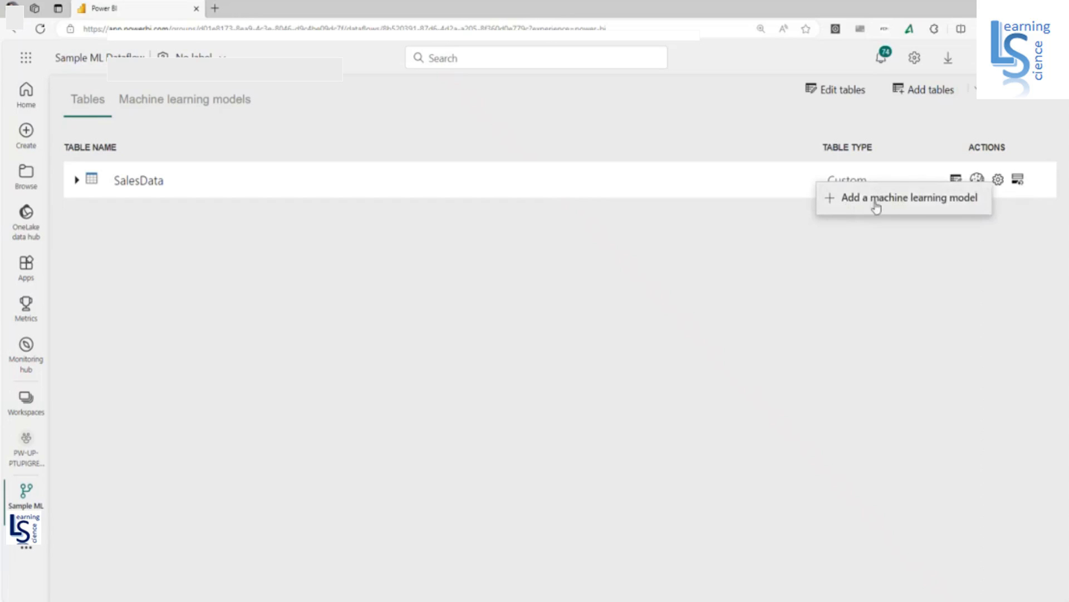
pyautogui.click(907, 198)
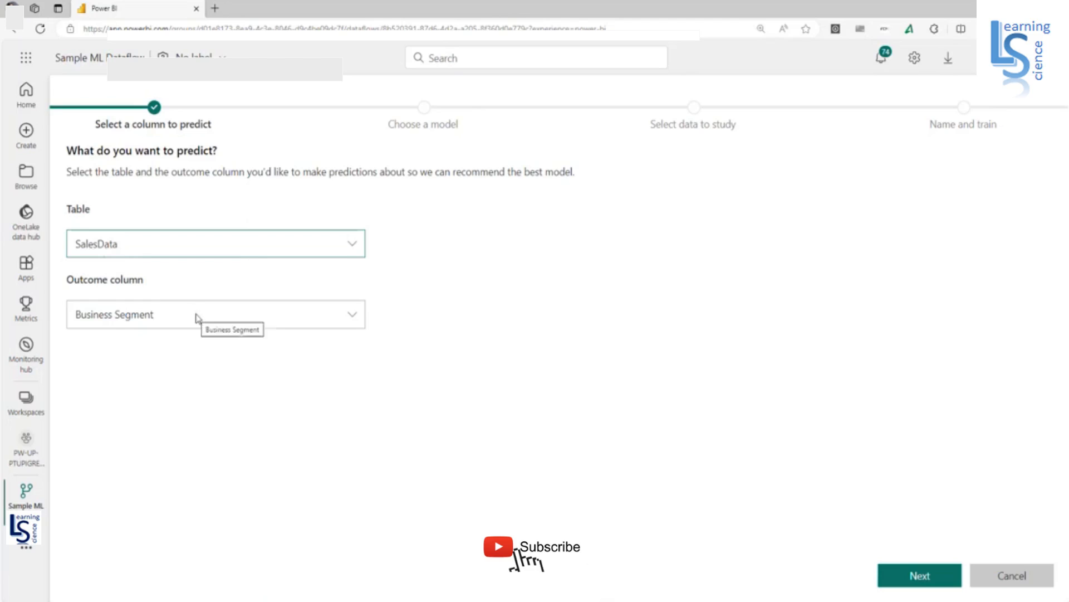
# Choose Total Sales as the outcome column and advance to model selection
pyautogui.click(214, 313)
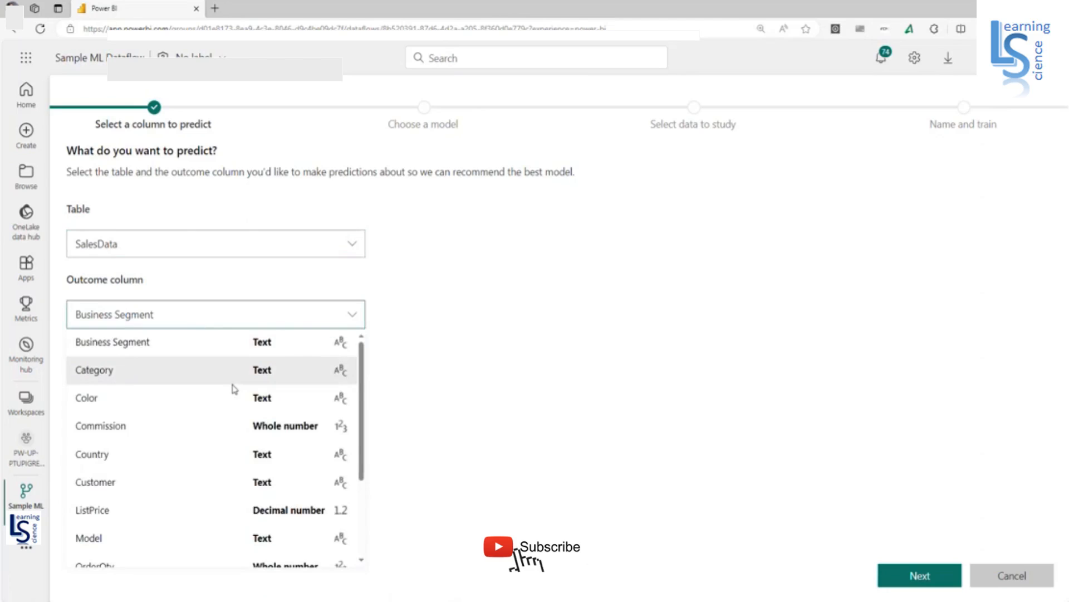
pyautogui.scroll(-3)
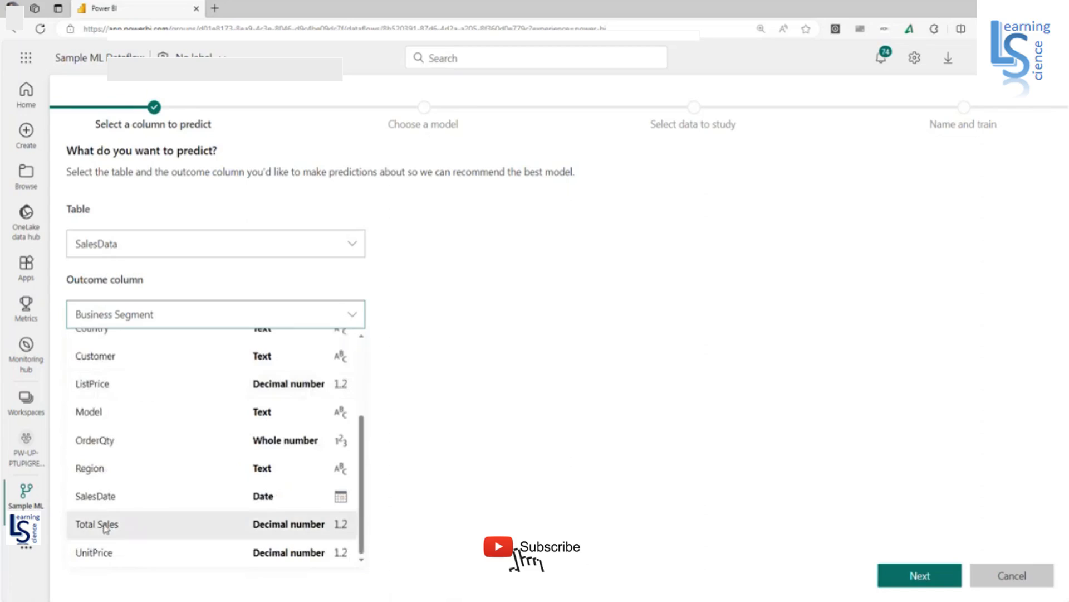
pyautogui.click(96, 524)
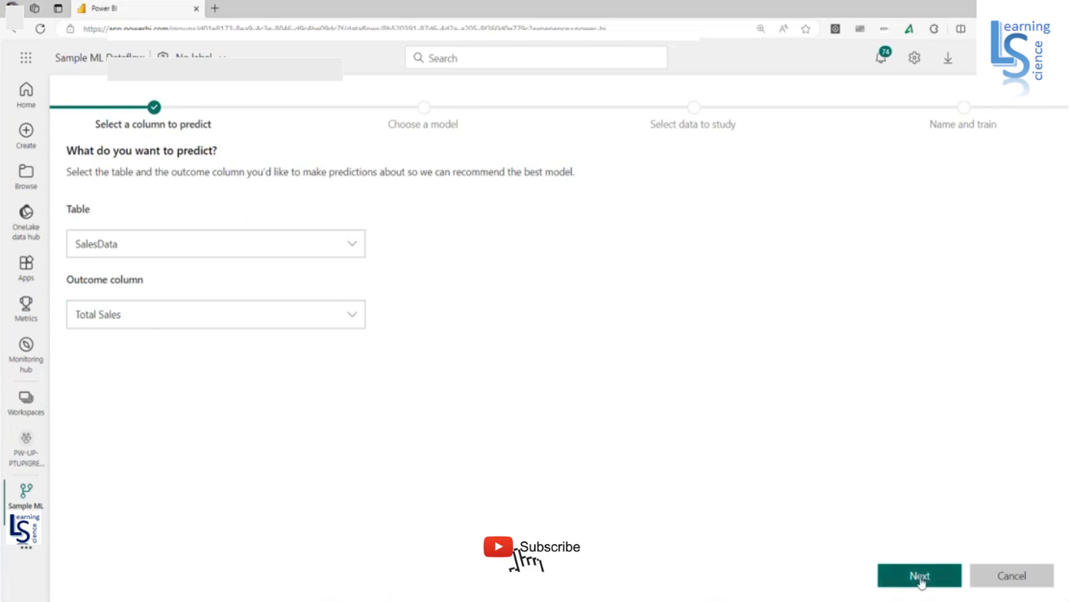
pyautogui.click(918, 575)
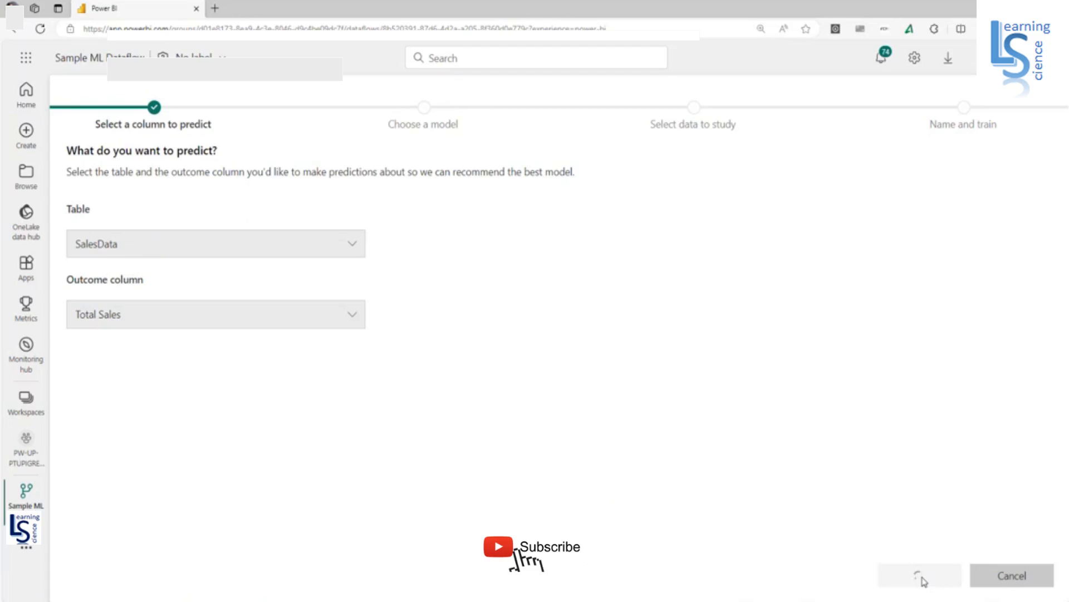
pyautogui.click(918, 575)
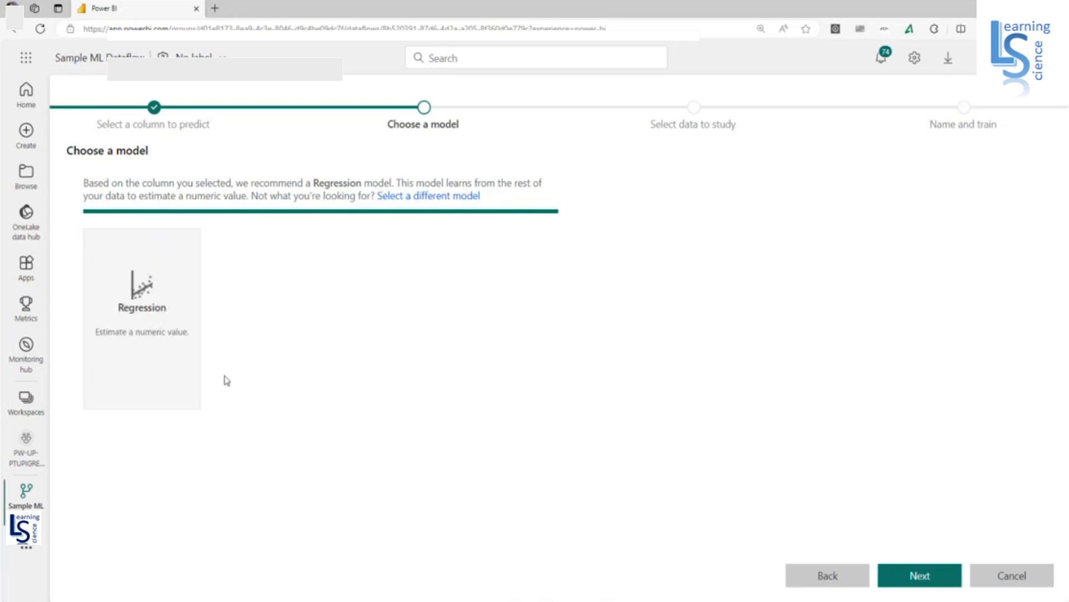
pyautogui.moveTo(804, 580)
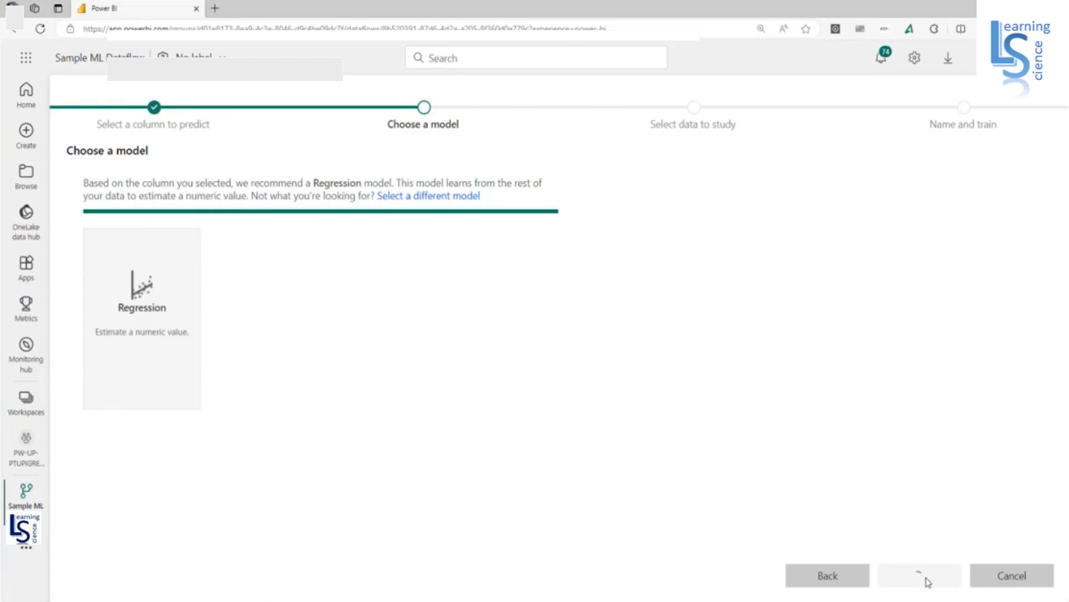
# Keep the recommended Regression model and advance to selecting data to study
pyautogui.click(918, 575)
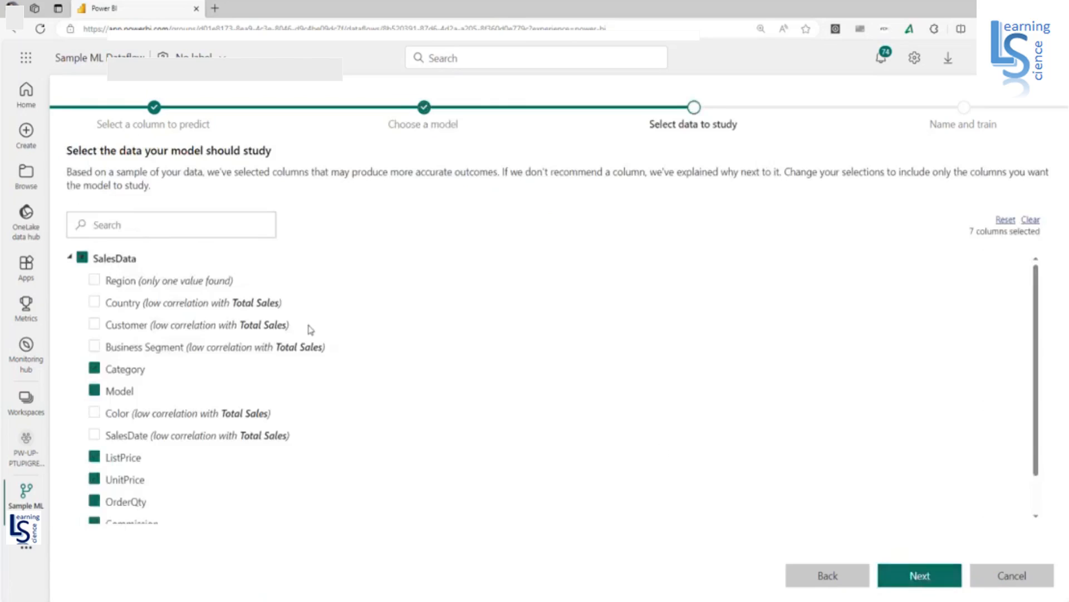
pyautogui.moveTo(174, 389)
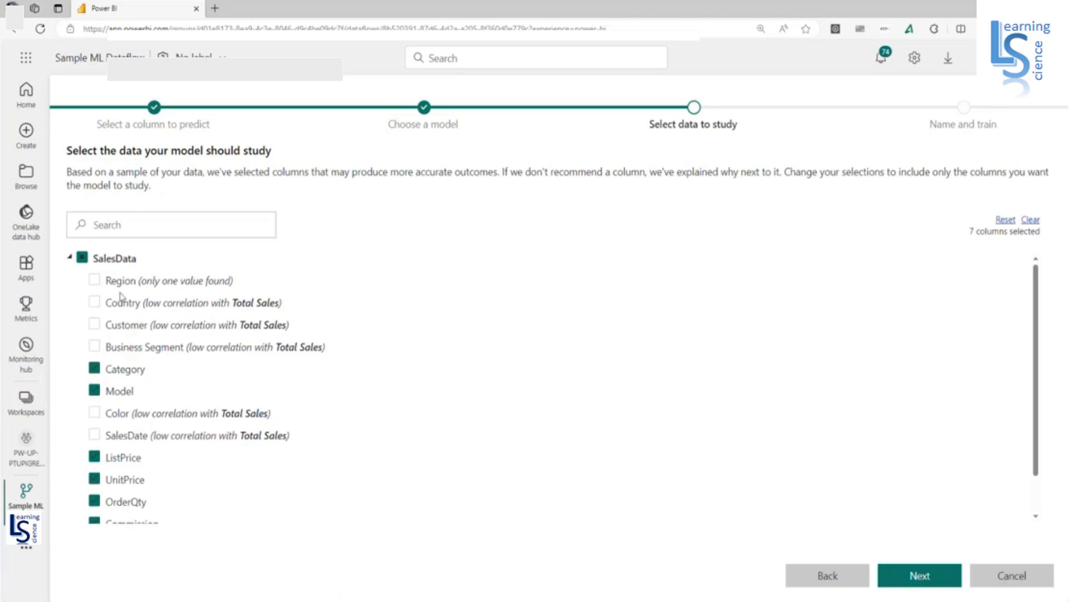
# Study Country, Business Segment and Color instead of ListPrice, UnitPrice and Commission, and continue
pyautogui.click(94, 302)
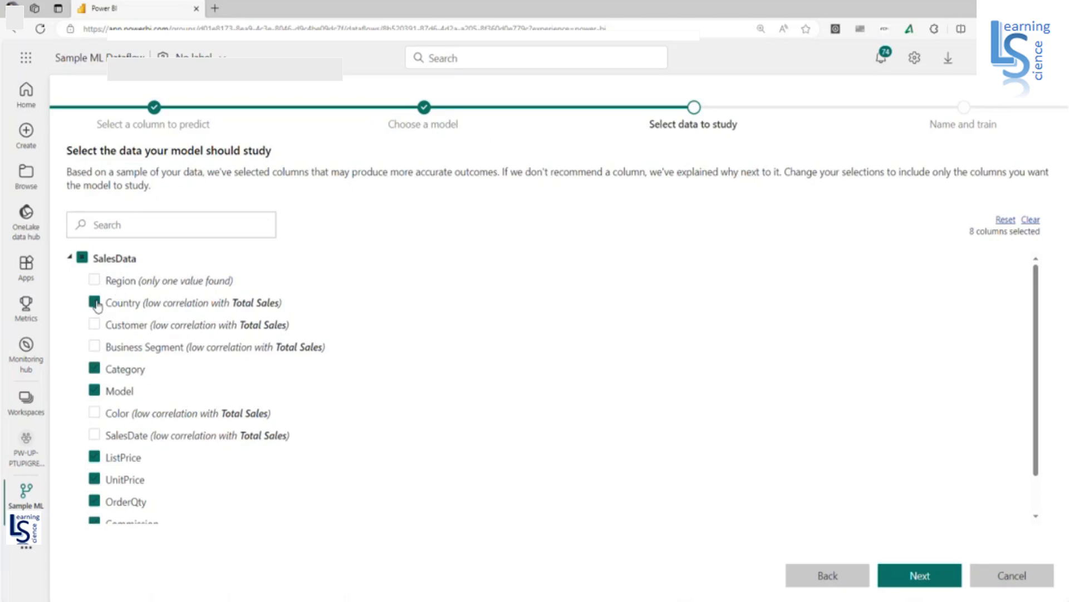
pyautogui.click(94, 302)
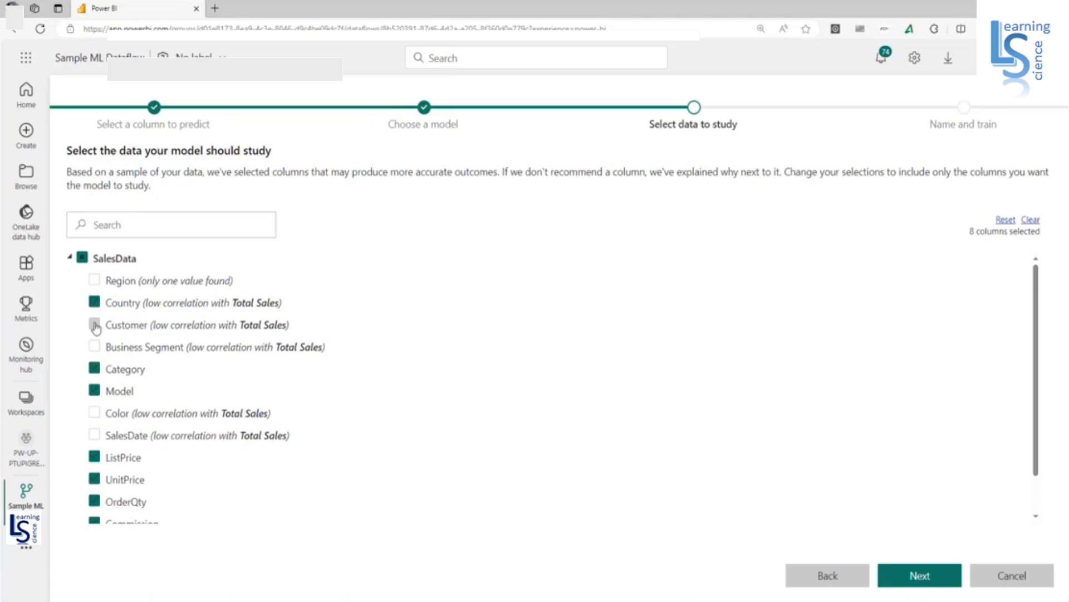
pyautogui.click(95, 347)
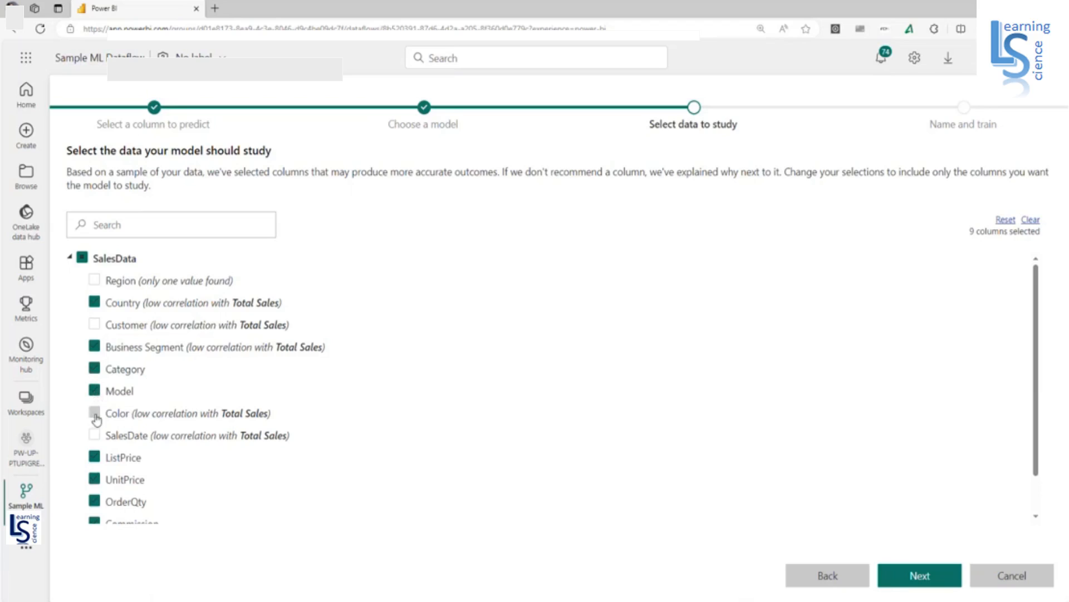
pyautogui.click(94, 413)
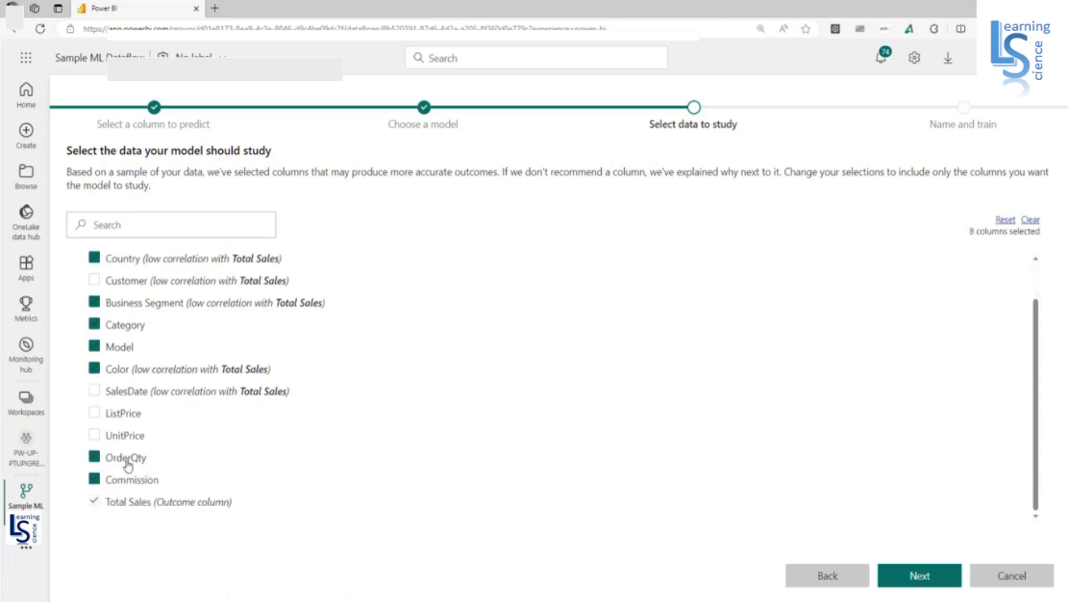
pyautogui.click(94, 479)
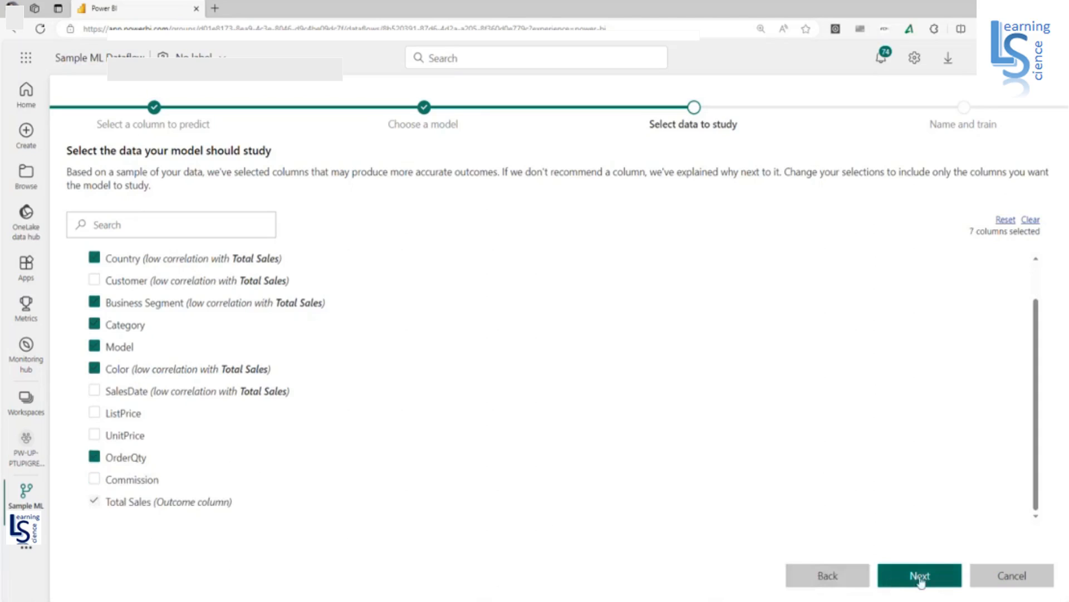
pyautogui.click(918, 575)
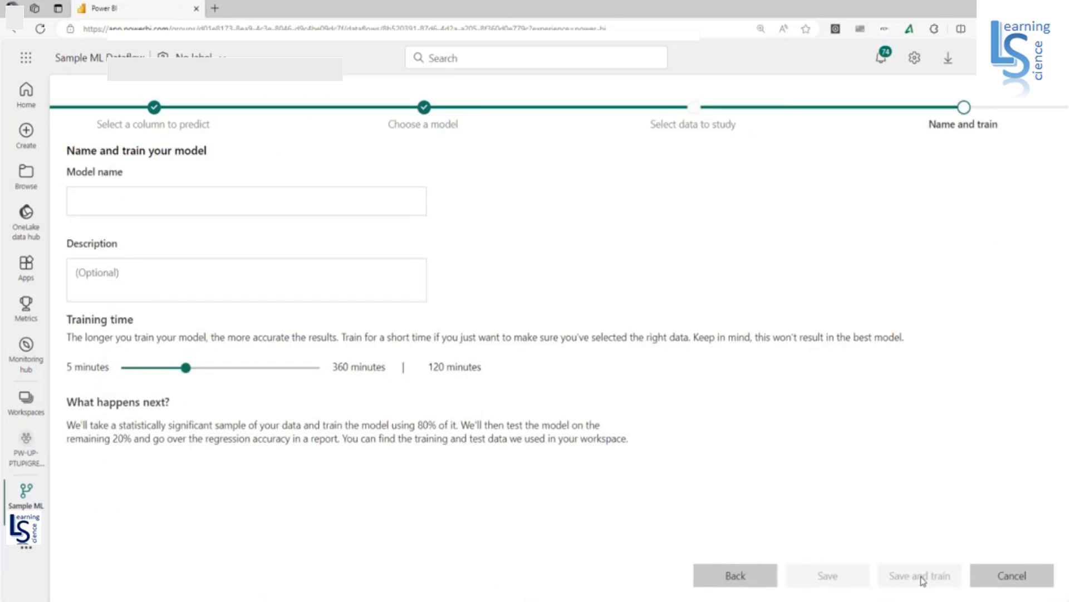
# Save and train the model as 'Sales ML' with a 5-minute training time
pyautogui.click(245, 201)
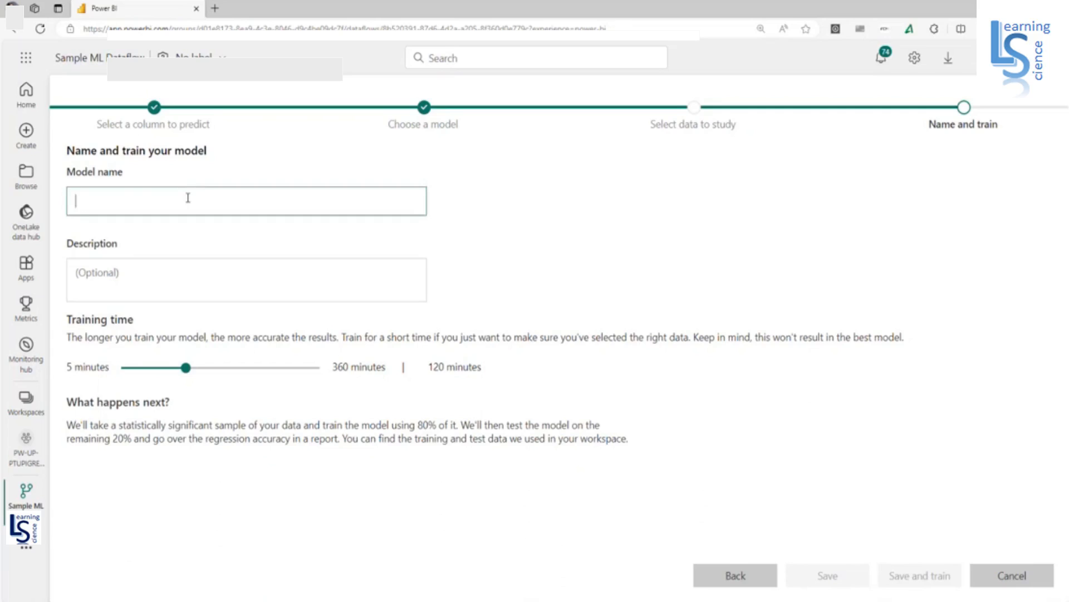
pyautogui.write('Sales ML')
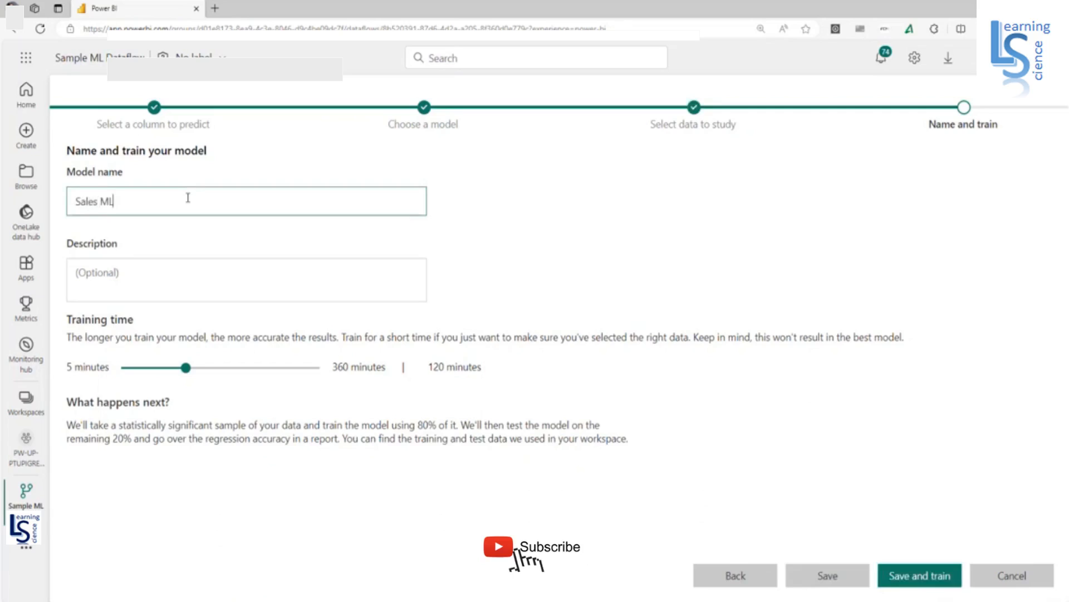
pyautogui.click(247, 280)
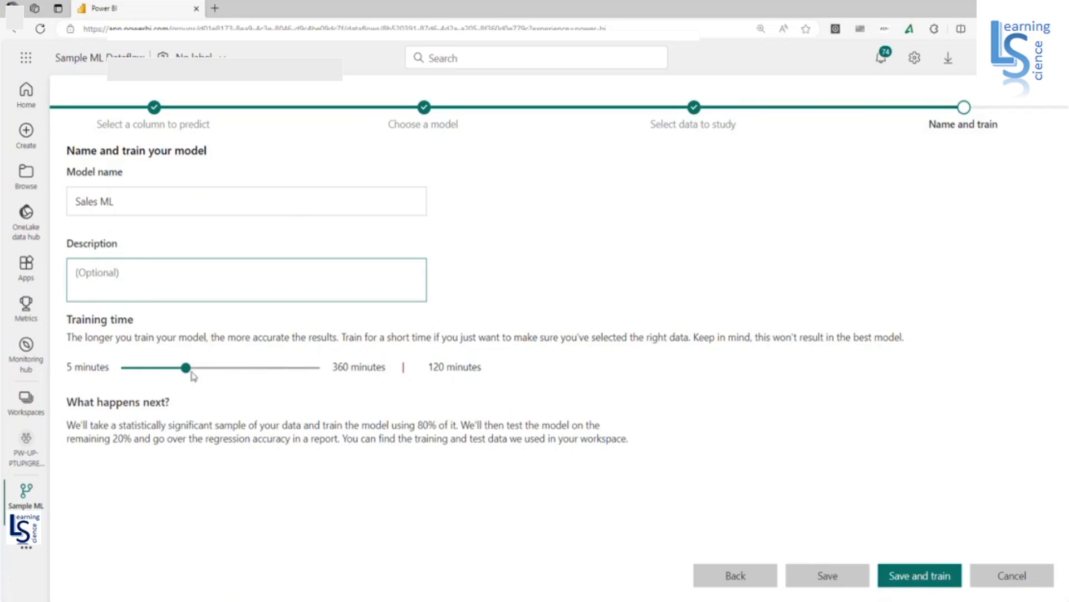
pyautogui.moveTo(181, 367); pyautogui.dragTo(123, 367)
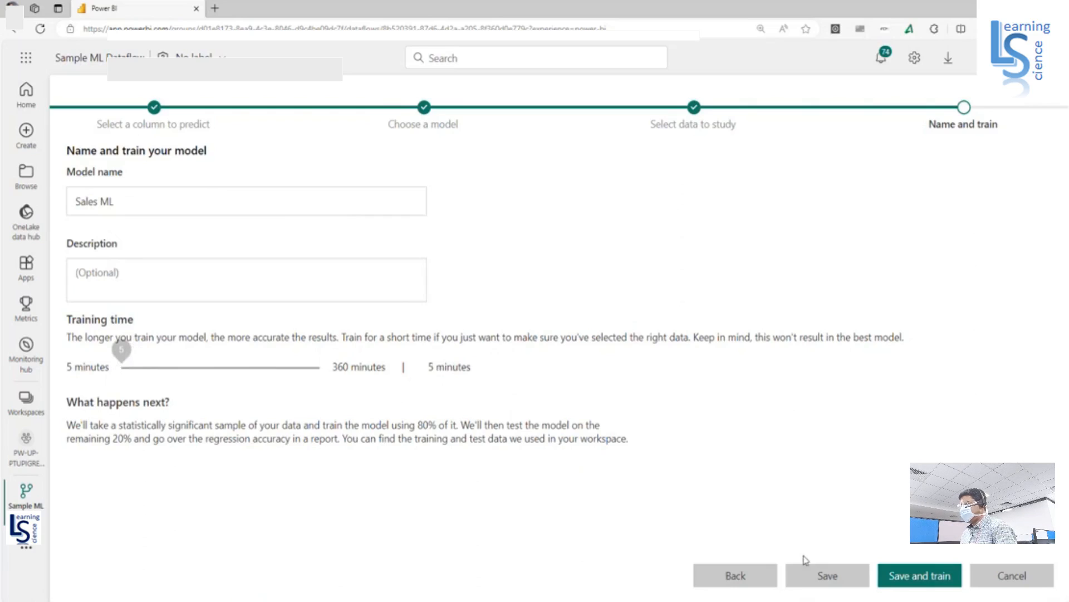
pyautogui.moveTo(918, 575)
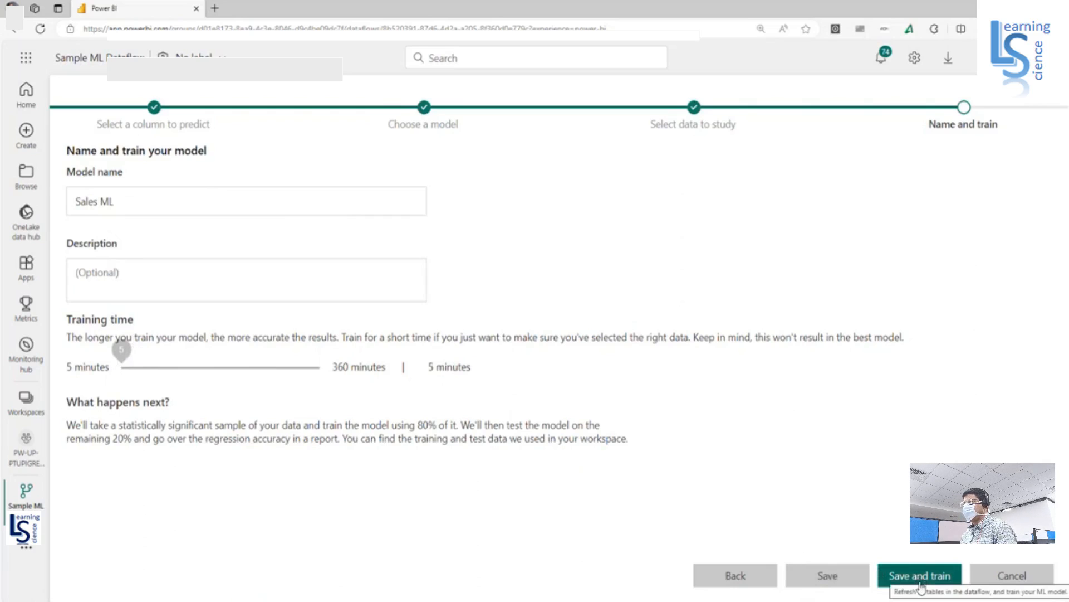
pyautogui.click(918, 575)
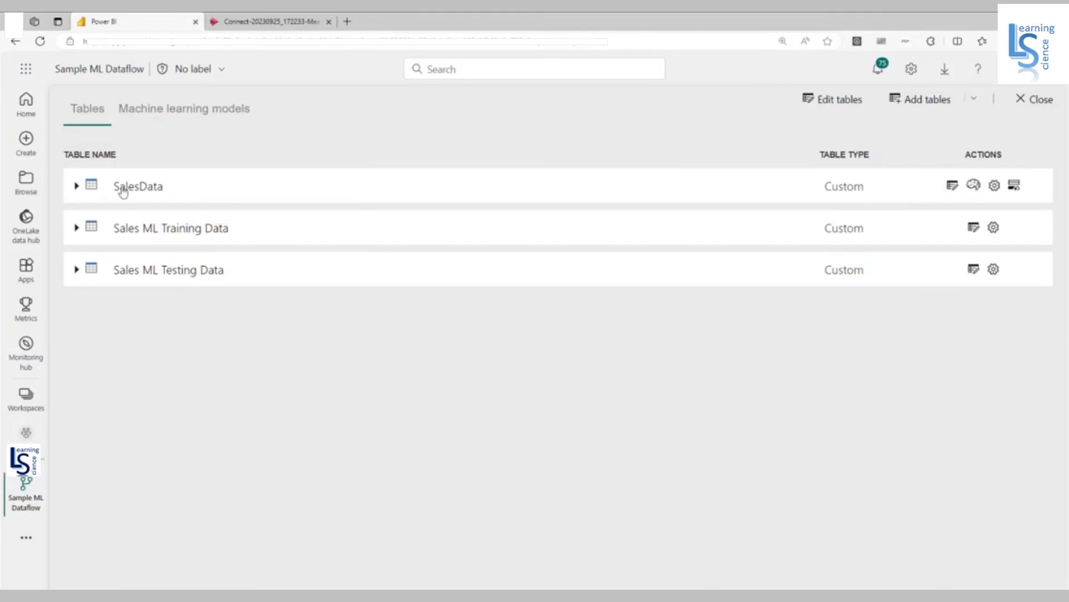
pyautogui.moveTo(125, 240)
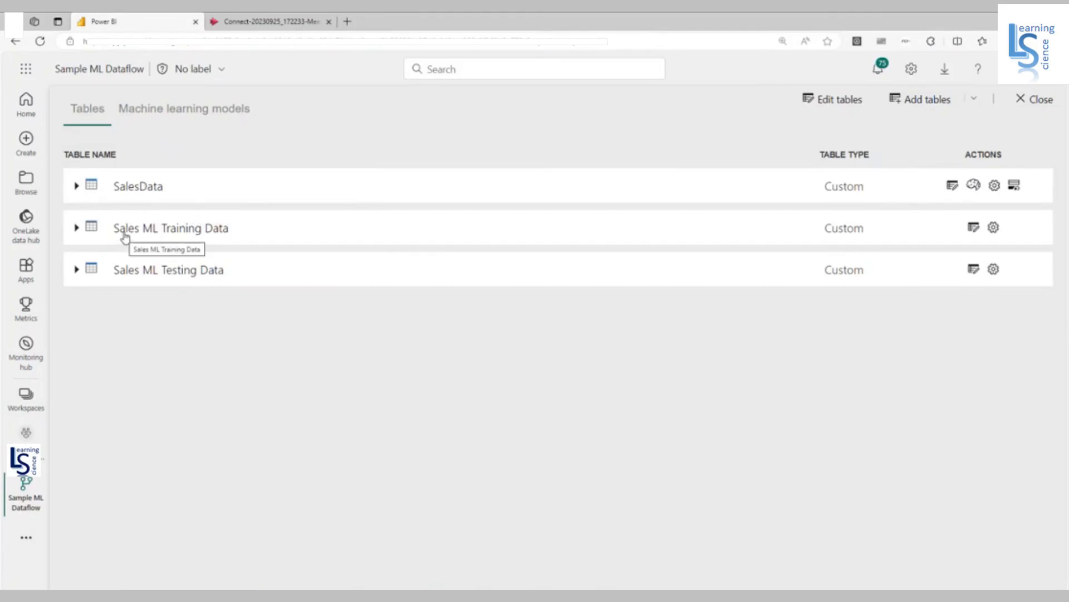
pyautogui.moveTo(234, 232)
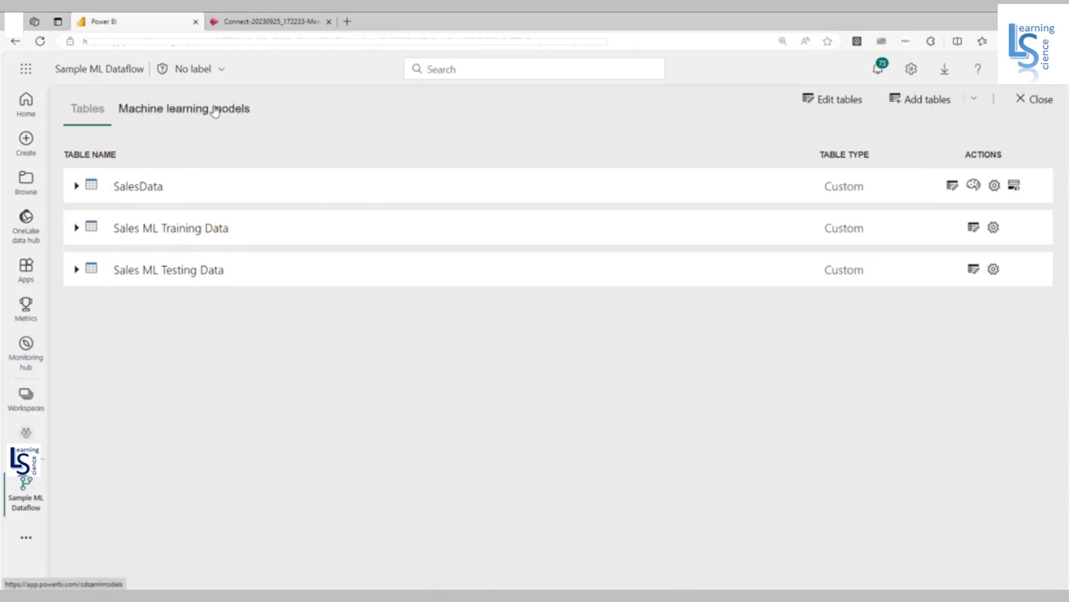
# Apply Sales ML from the Machine learning models list to create enriched SalesData tables
pyautogui.click(184, 107)
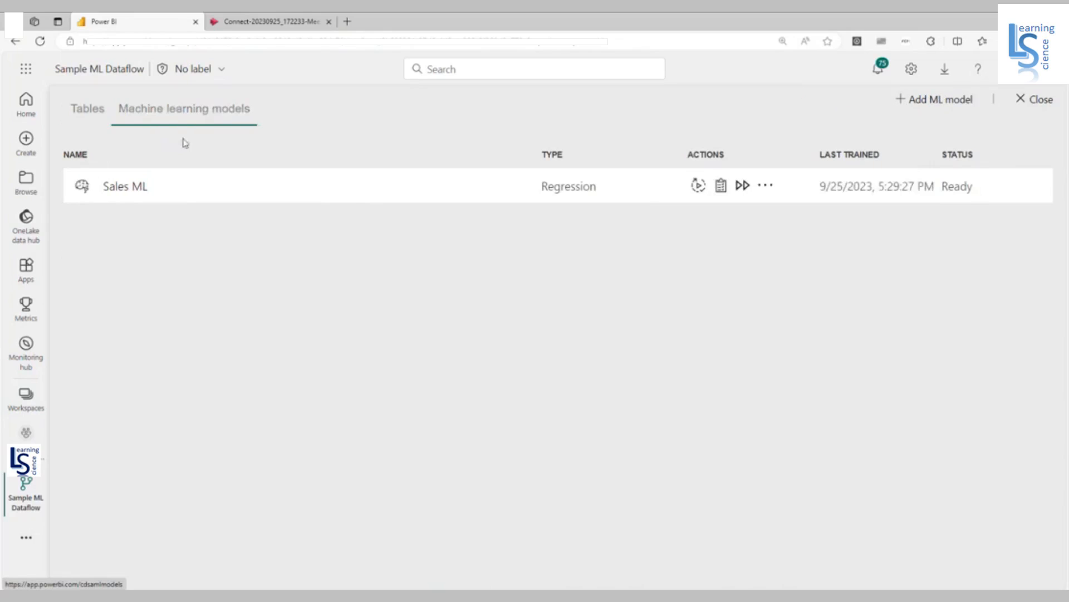
pyautogui.moveTo(742, 185)
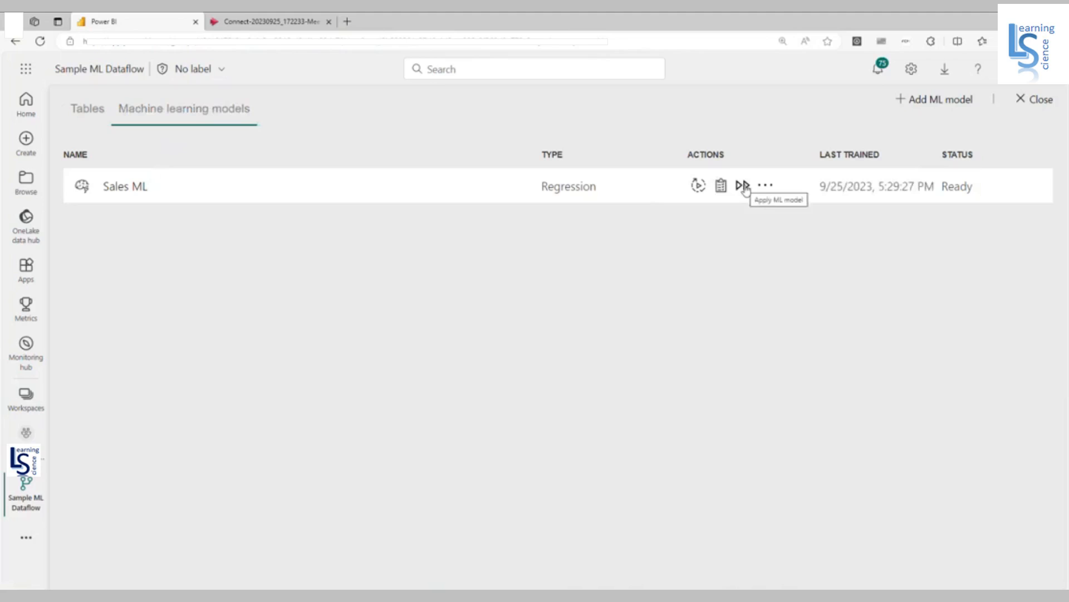
pyautogui.click(743, 186)
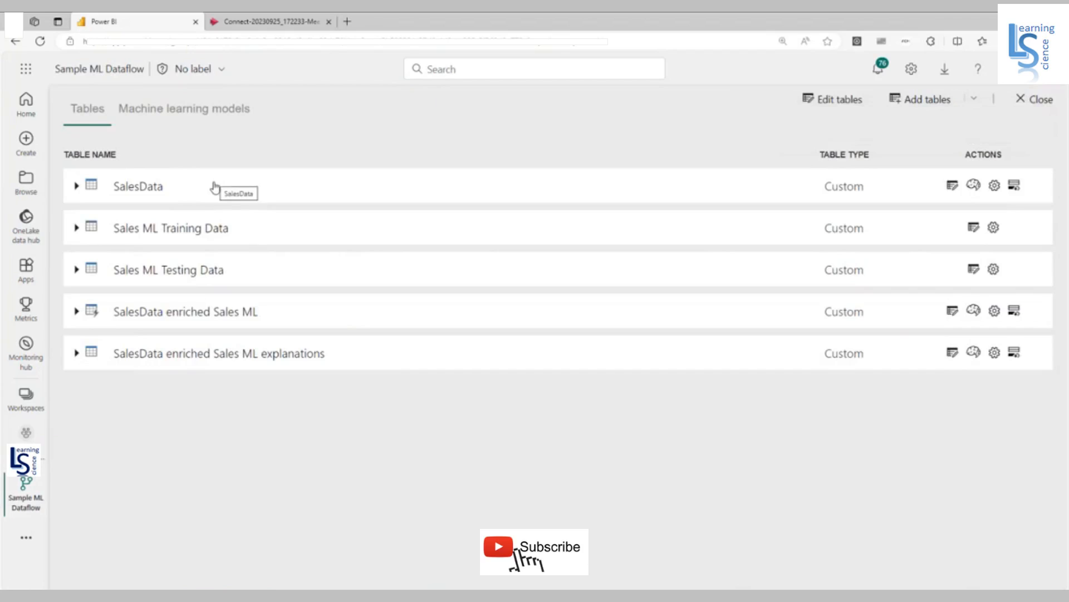
pyautogui.moveTo(149, 323)
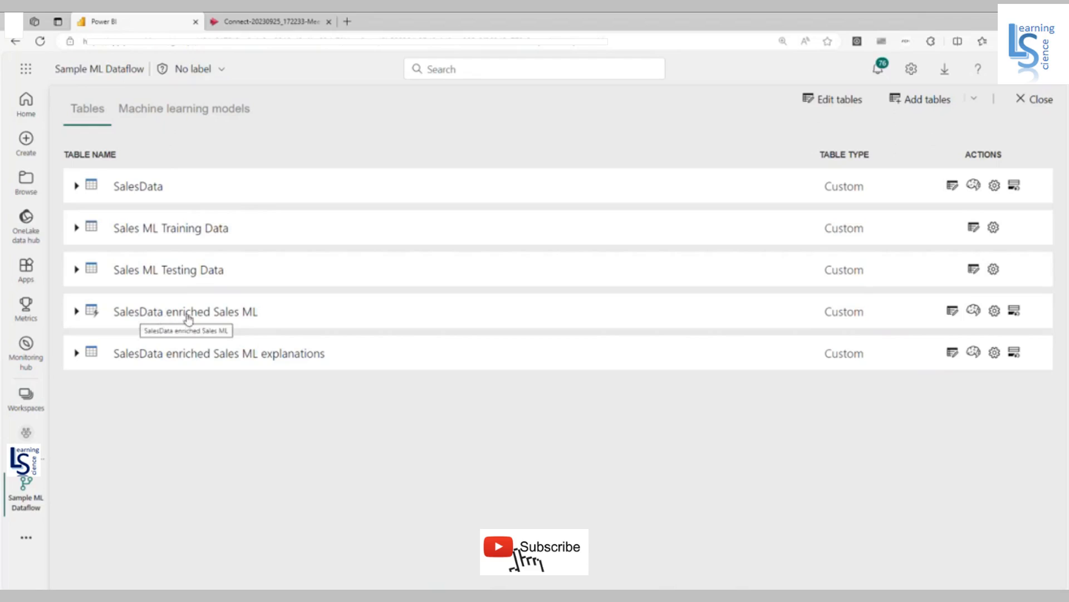
pyautogui.moveTo(237, 355)
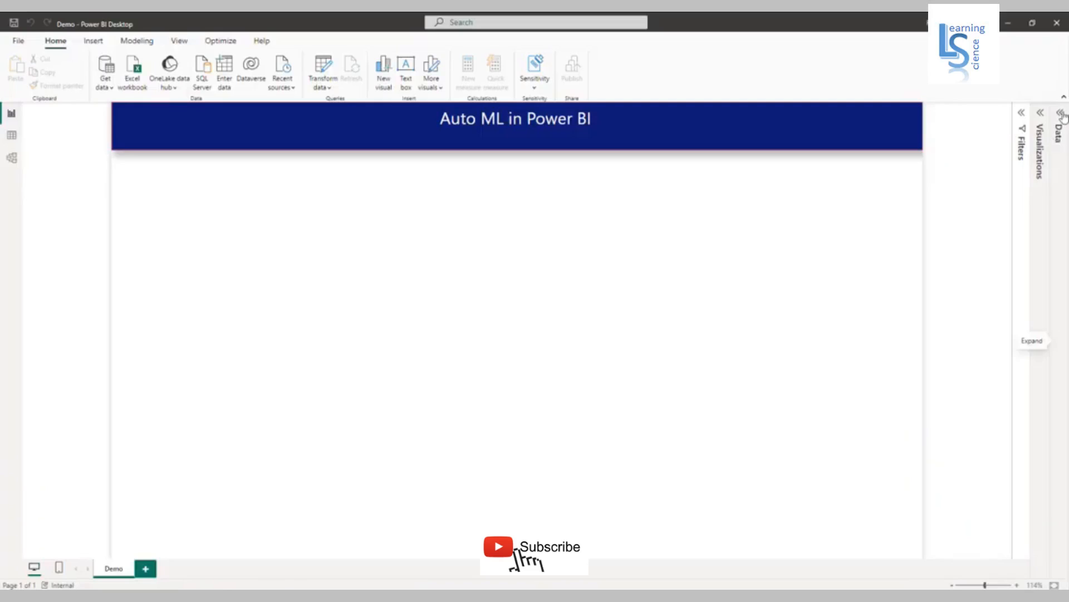
# Connect to Sales ML Testing Data from Sample ML Dataflow via Dataflows and transform it
pyautogui.click(105, 71)
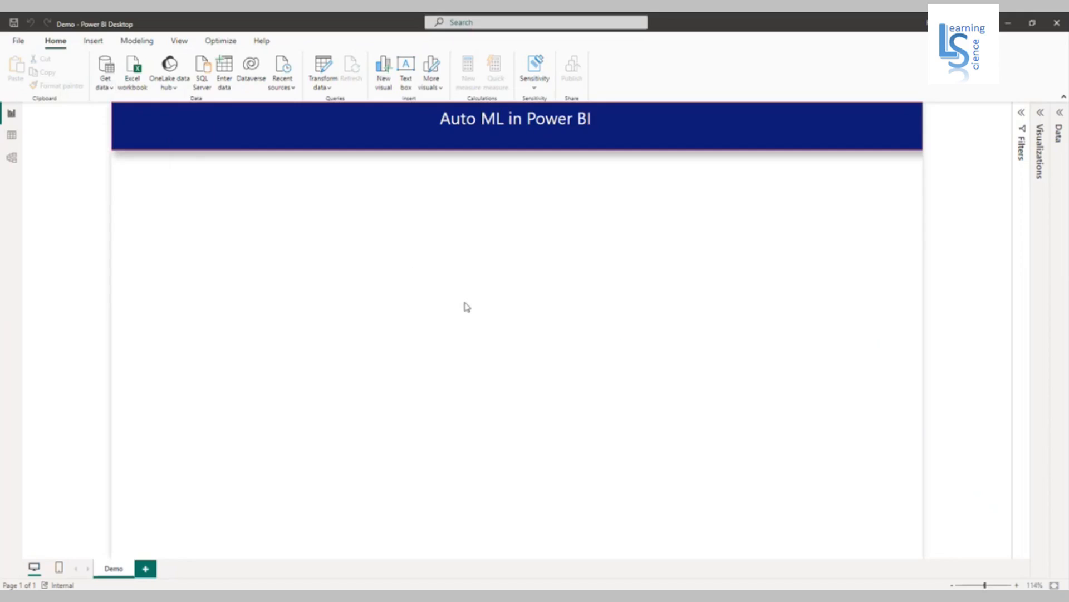
pyautogui.click(168, 68)
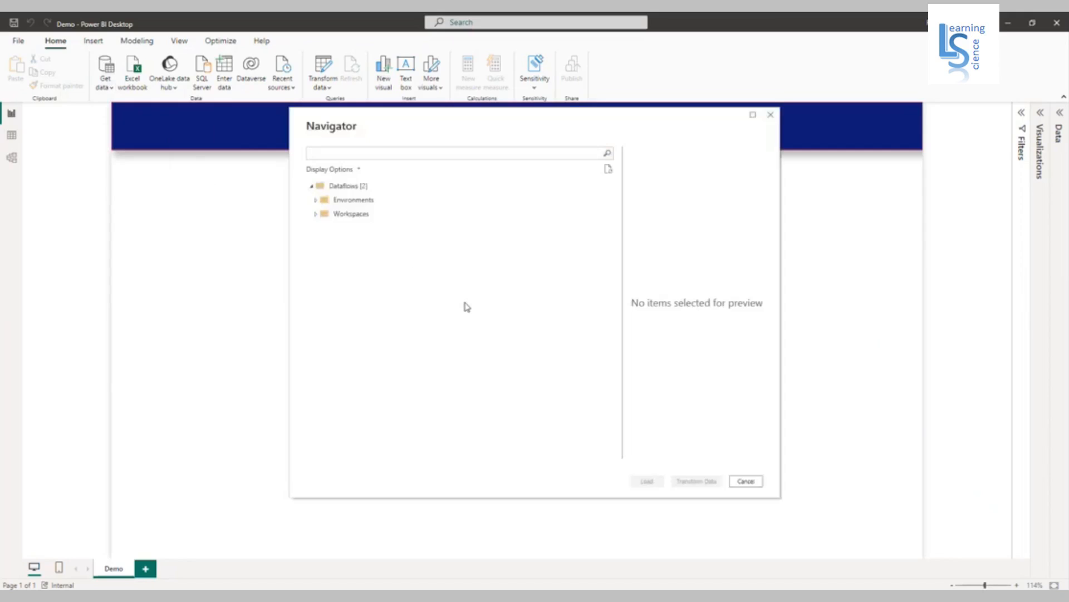
pyautogui.click(350, 213)
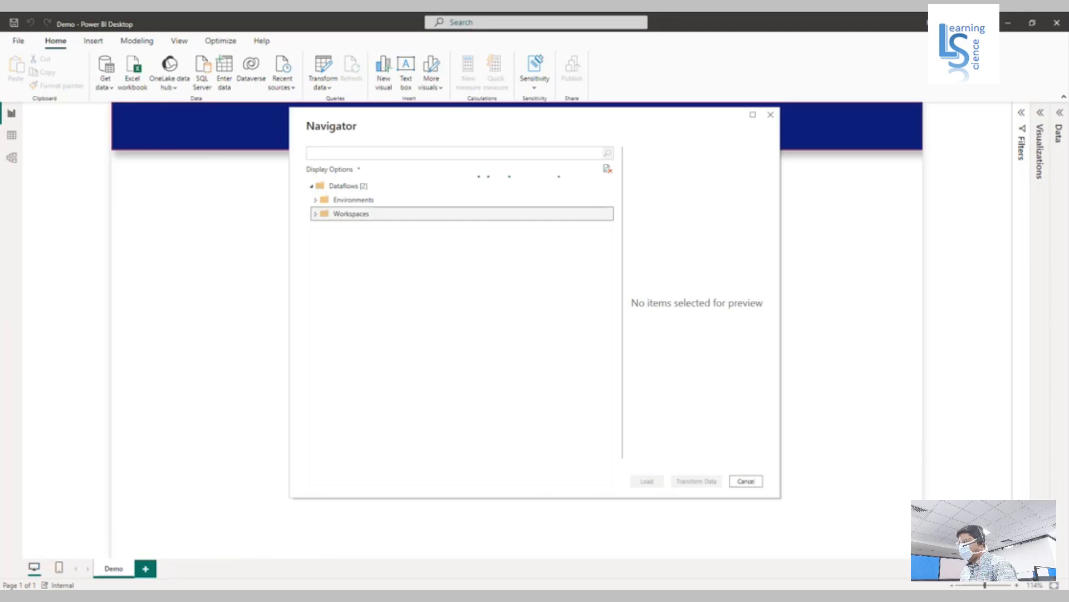
pyautogui.click(316, 213)
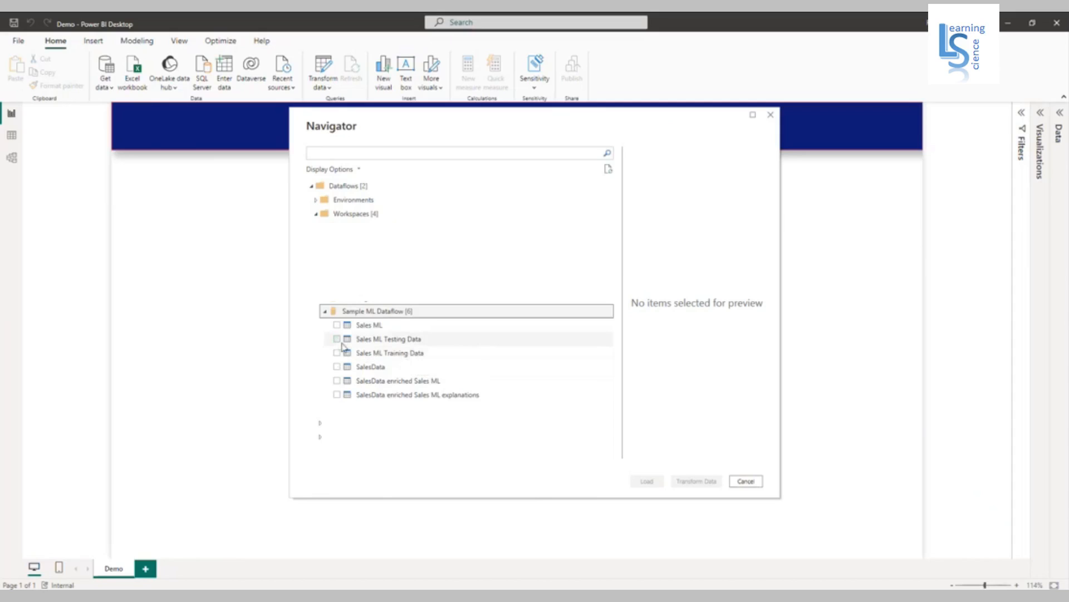
pyautogui.click(336, 339)
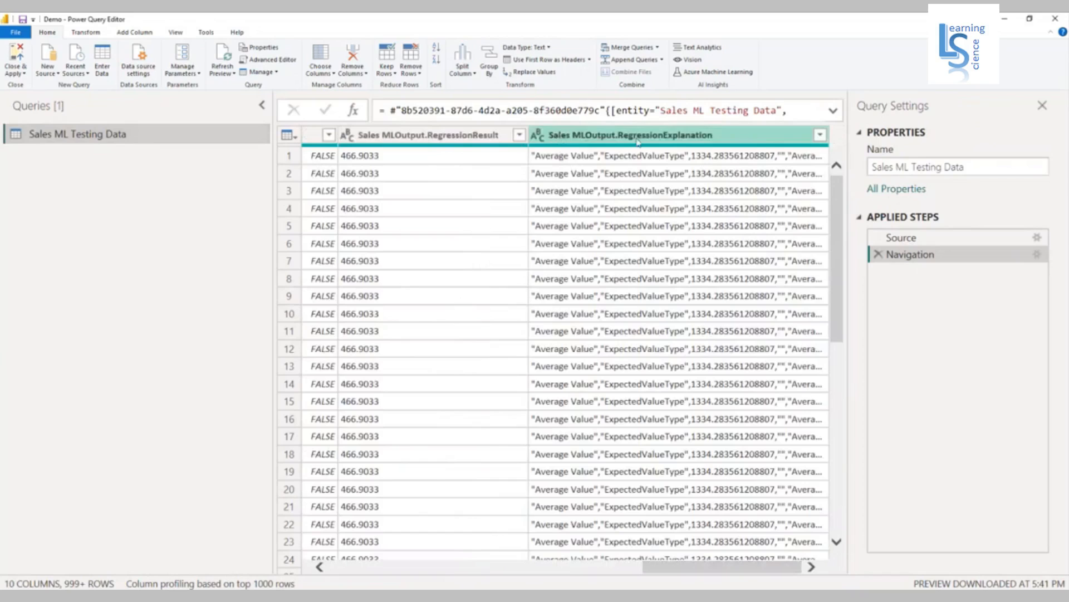
# Rename Sales MLOutput.RegressionResult to 'Sales Forcast' and close the Power Query Editor
pyautogui.click(429, 134)
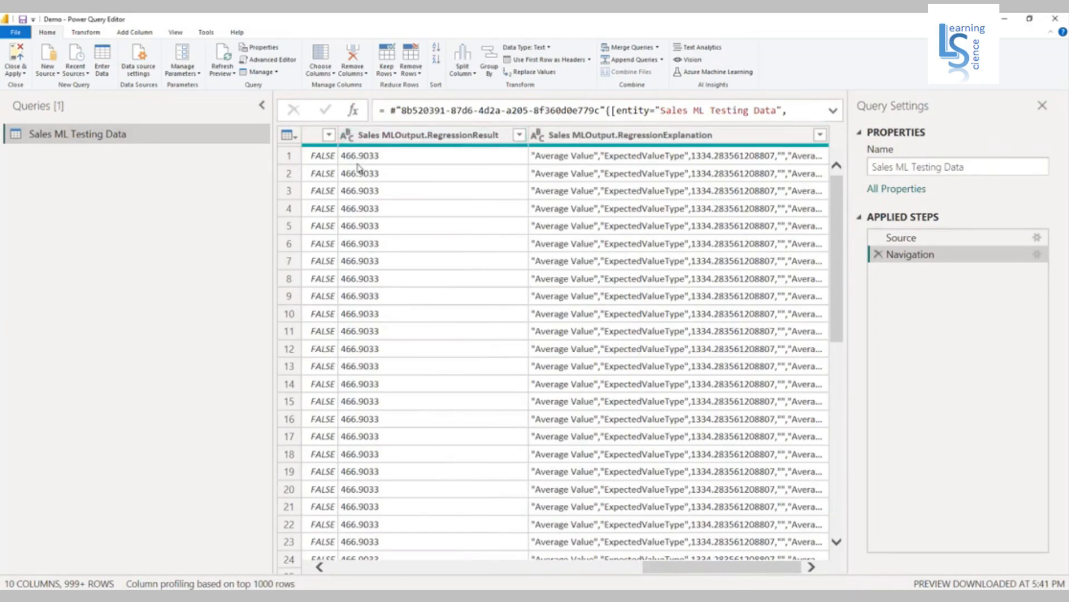
pyautogui.rightClick(433, 134)
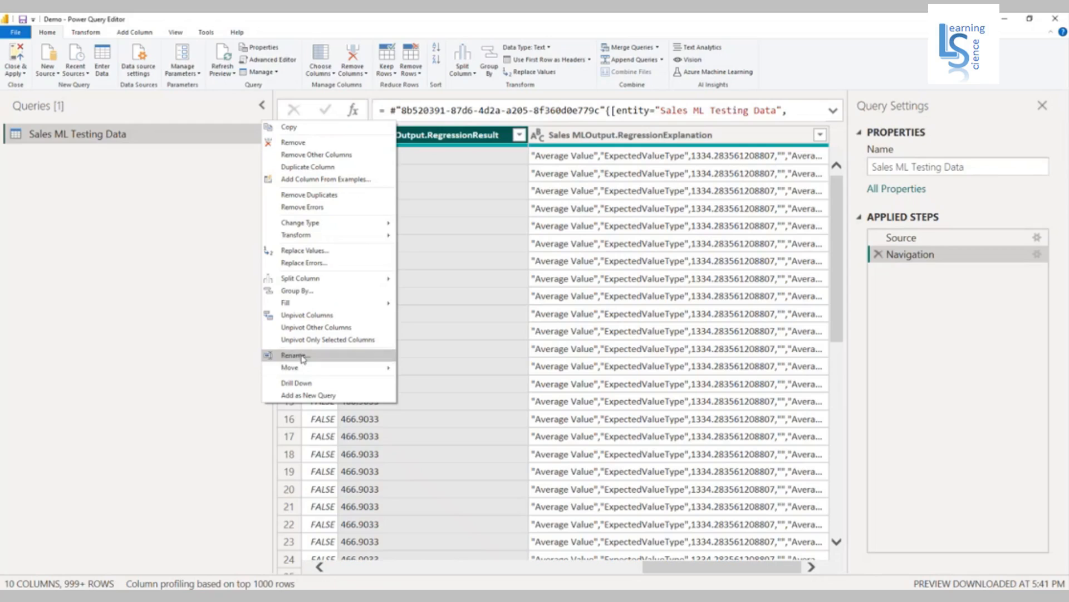
pyautogui.click(295, 355)
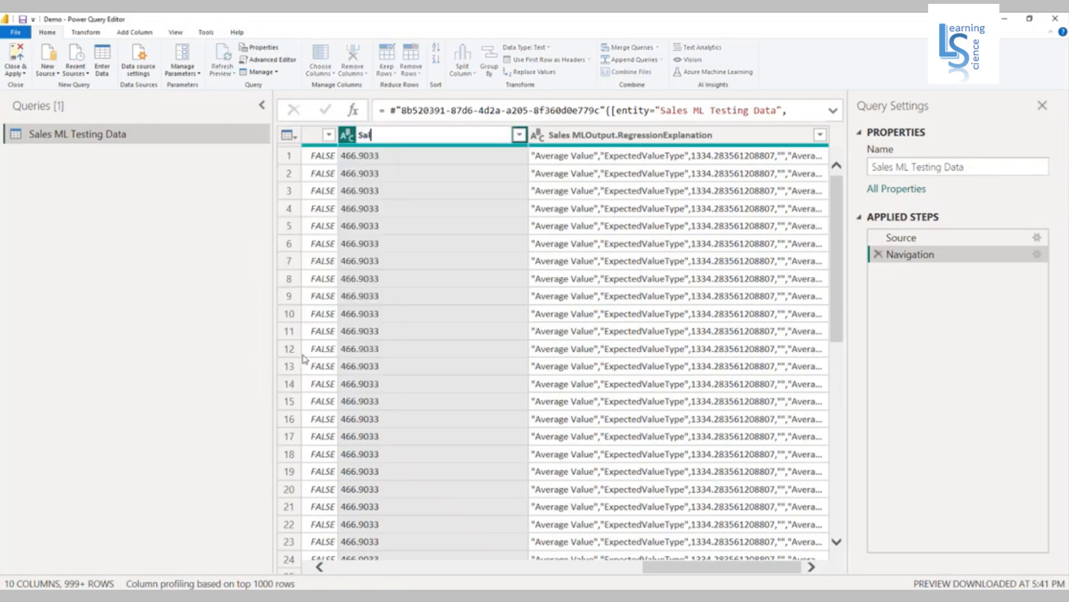
pyautogui.write('Sales For')
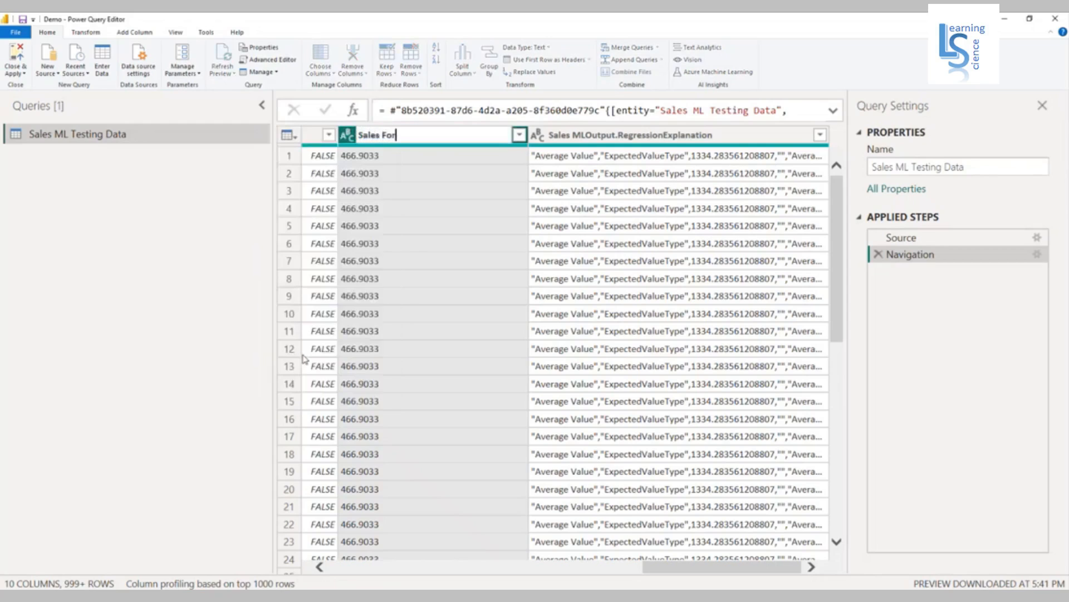
pyautogui.write('cast')
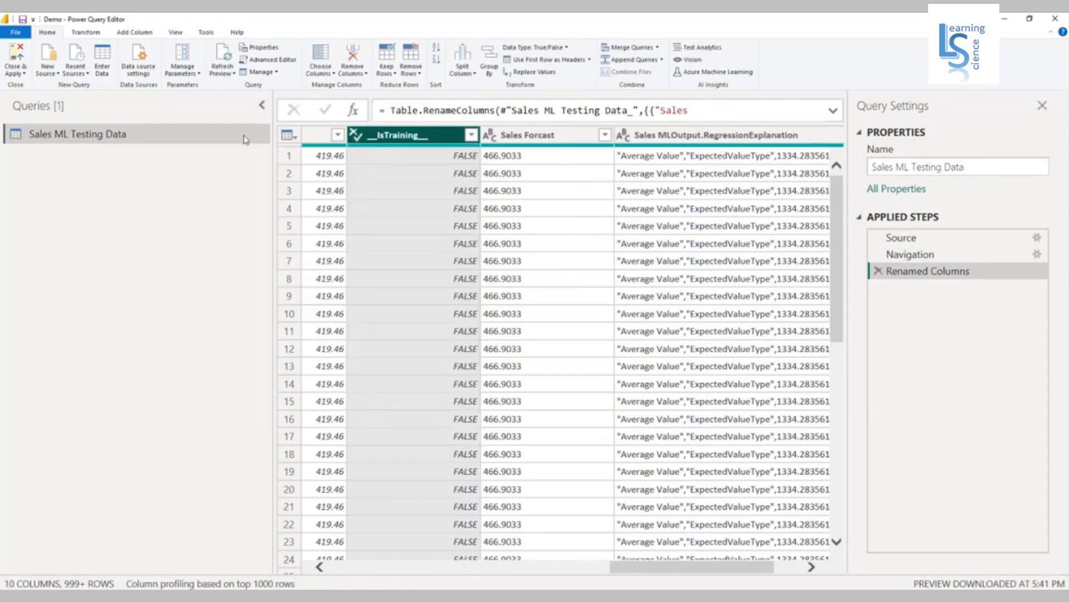
pyautogui.click(15, 60)
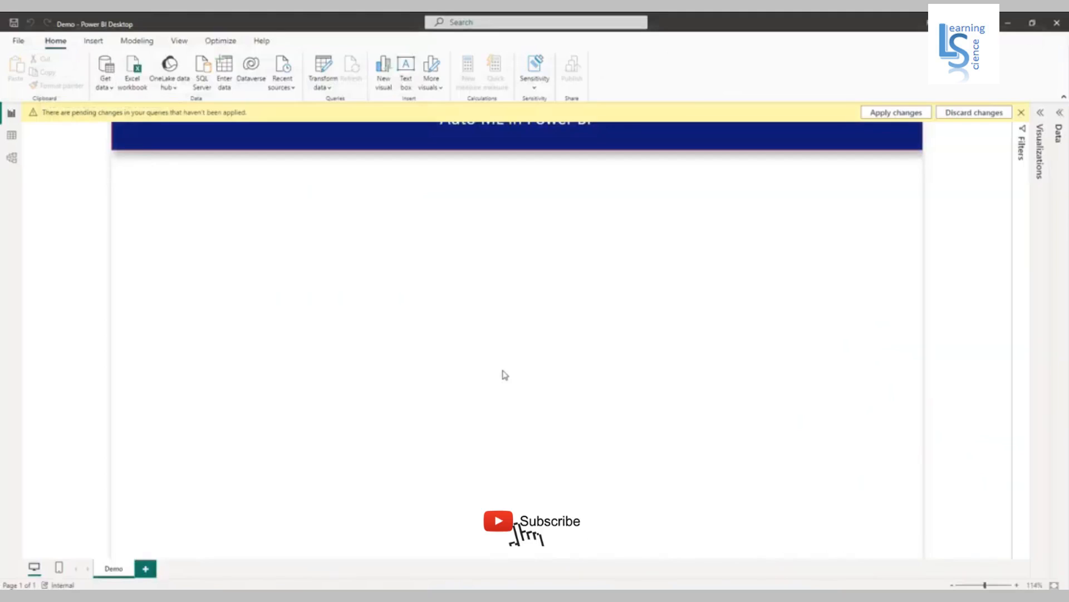
# Apply the pending query changes to load Sales ML Testing Data into the report
pyautogui.click(896, 112)
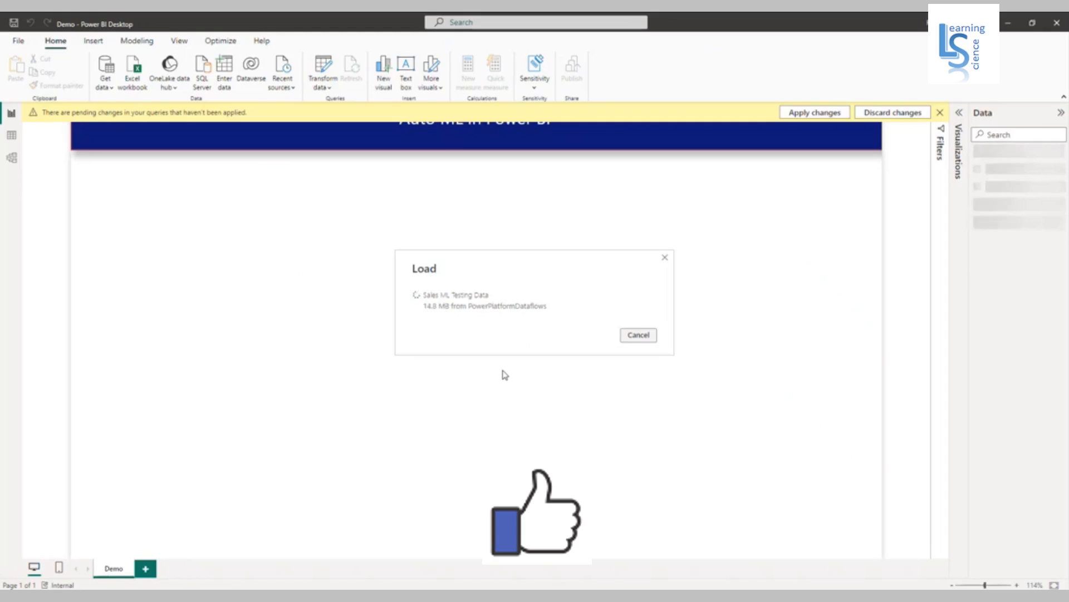
pyautogui.click(813, 112)
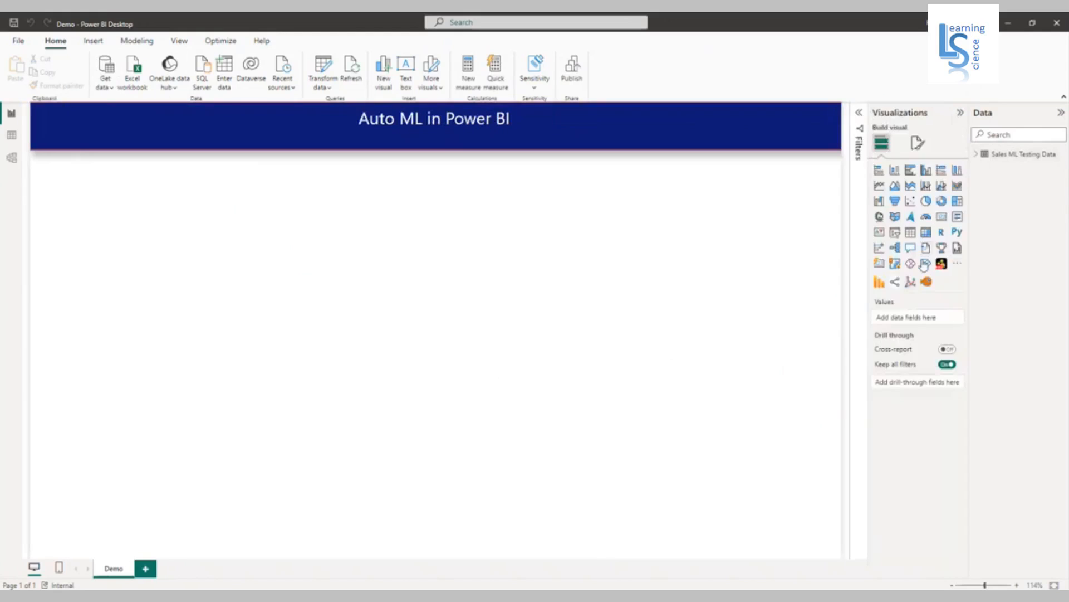
pyautogui.moveTo(881, 265)
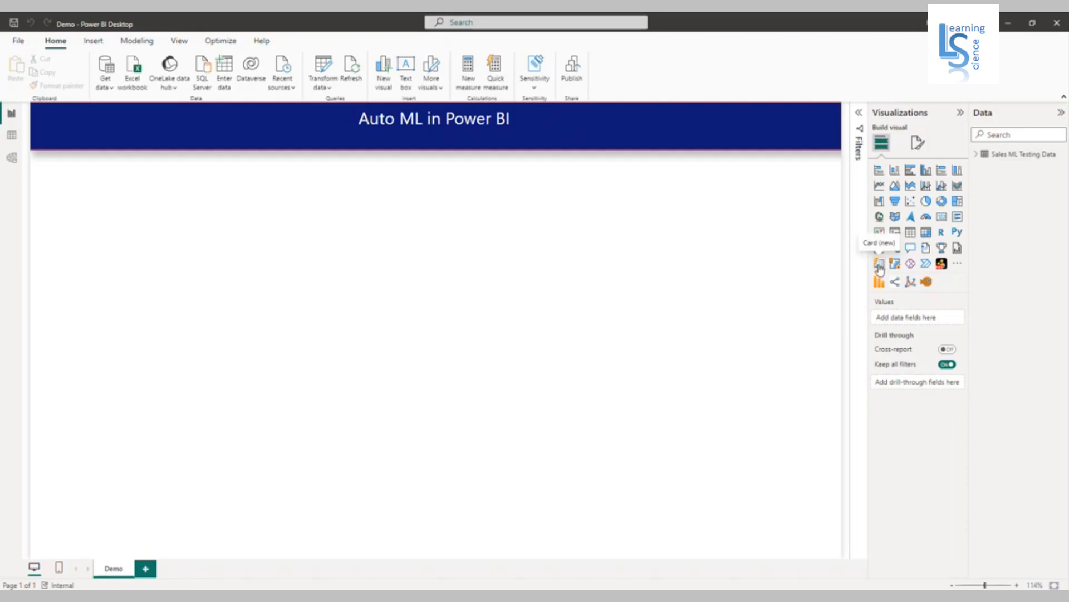
# Add a Total Sales card (15.98M) and change Sales Forcast to Decimal number
pyautogui.click(880, 264)
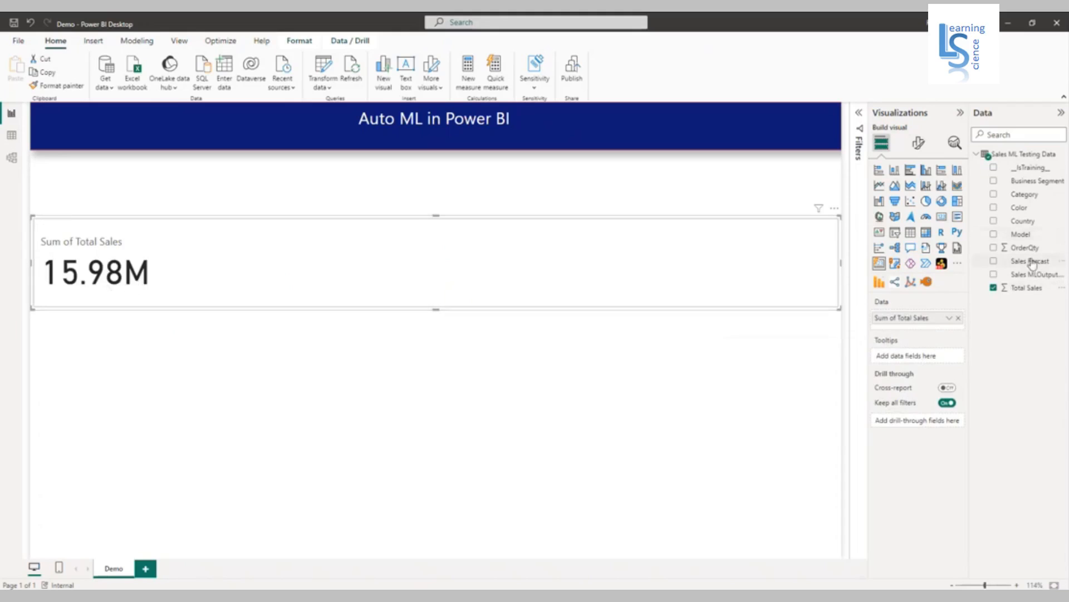
pyautogui.click(1031, 261)
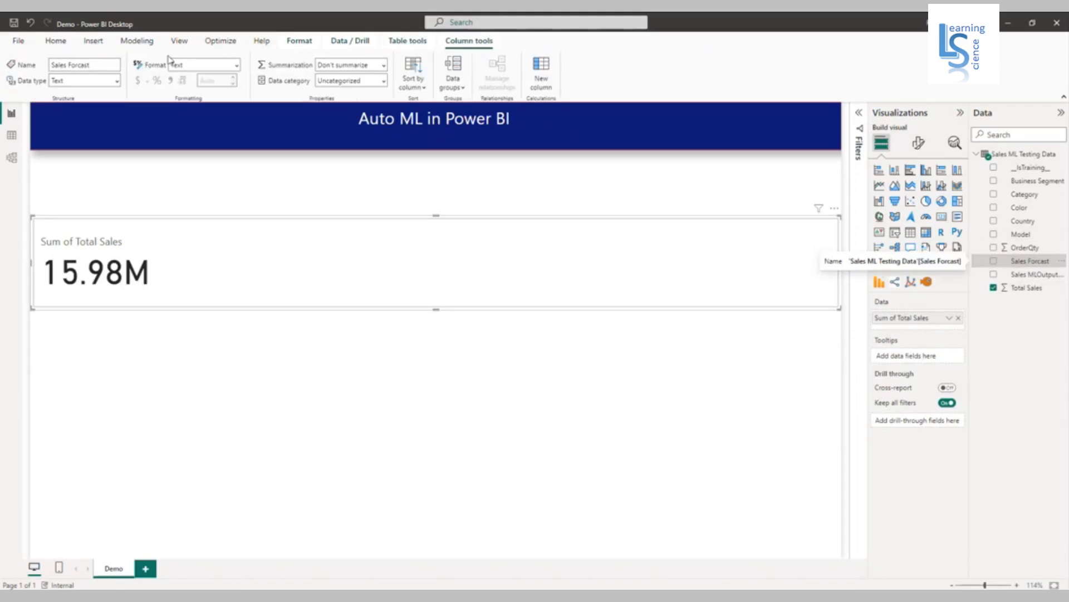
pyautogui.click(118, 79)
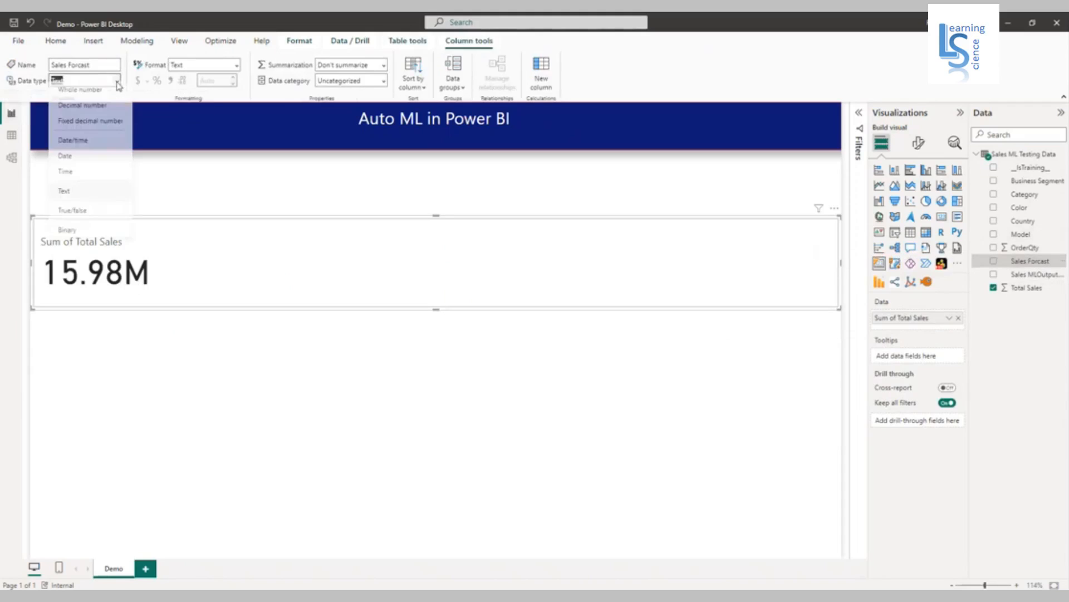
pyautogui.click(64, 191)
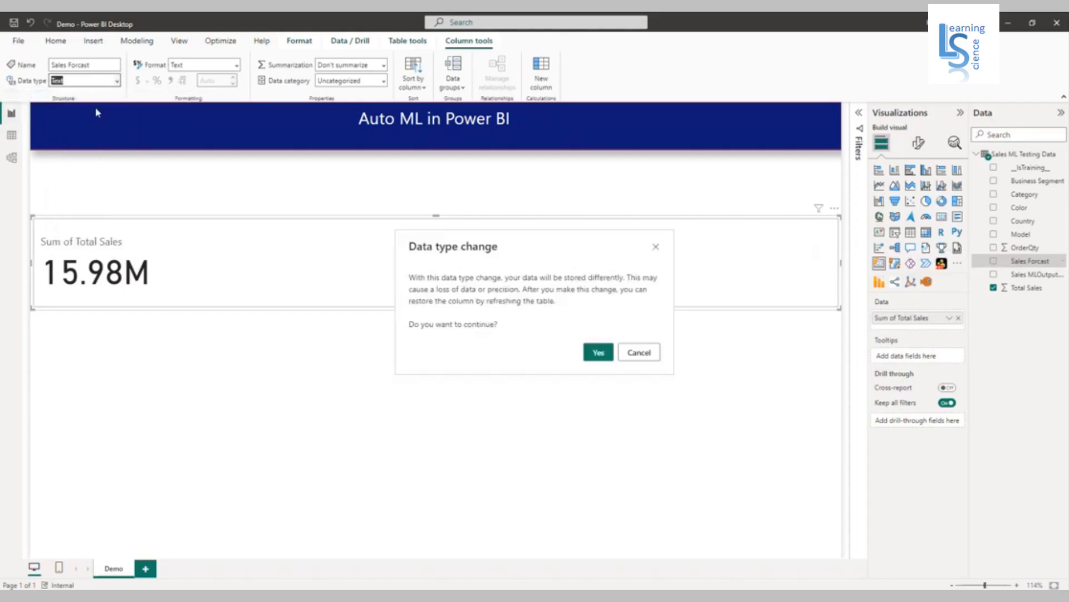
pyautogui.click(596, 352)
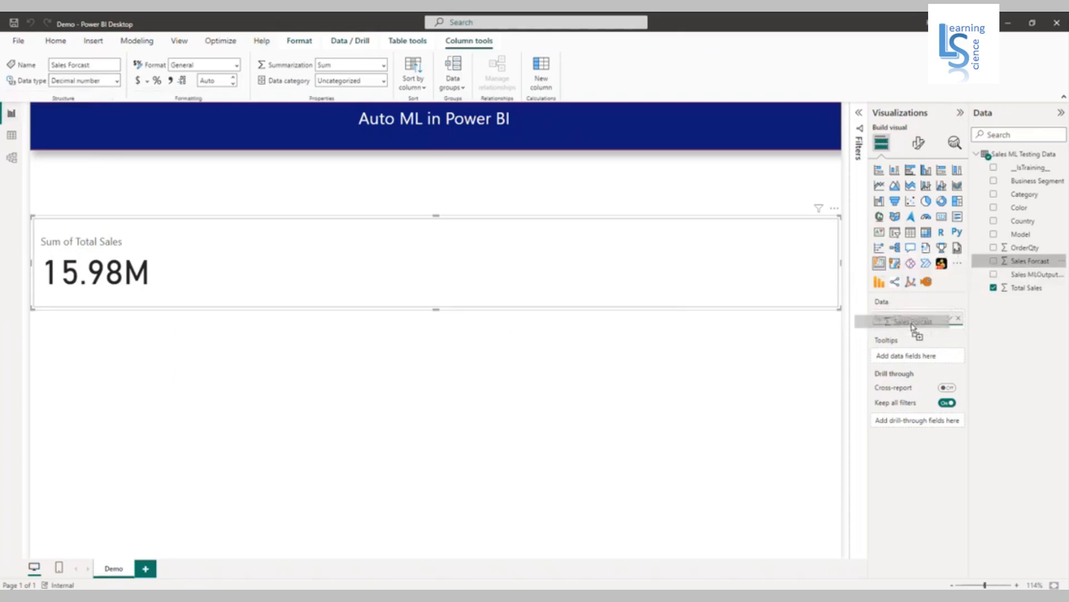
# Add Sales Forcast to the card, showing Sum of Sales Forcast at 15.99M
pyautogui.click(993, 261)
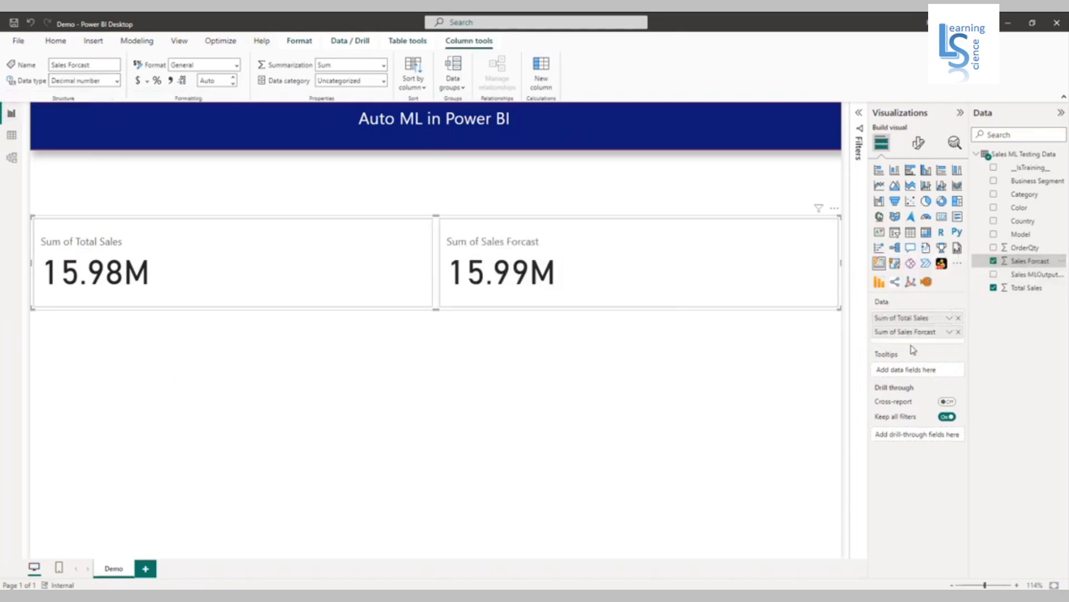
pyautogui.moveTo(341, 284)
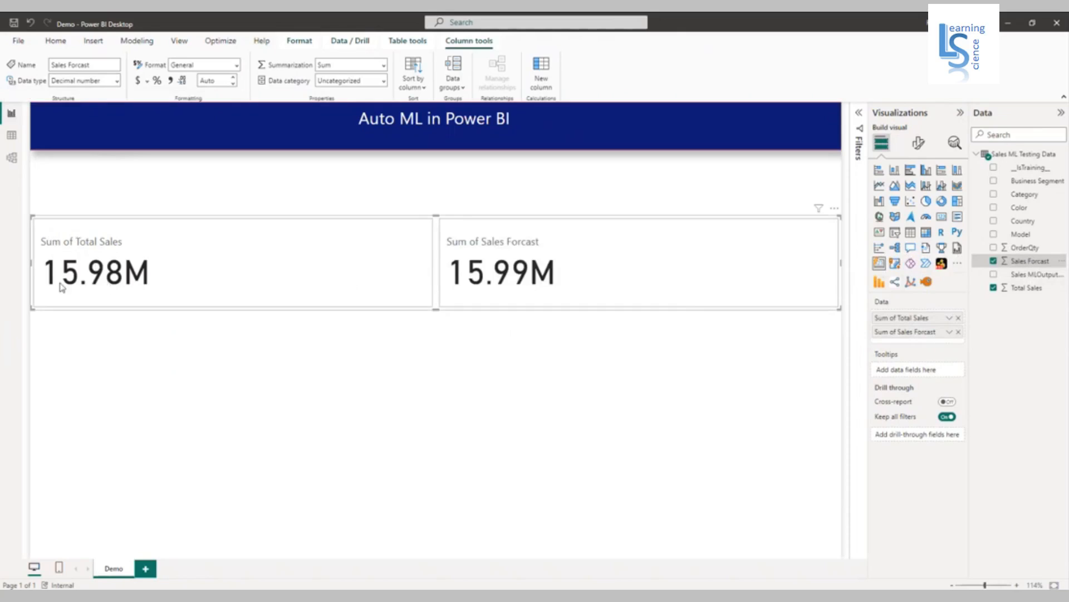
pyautogui.moveTo(507, 229)
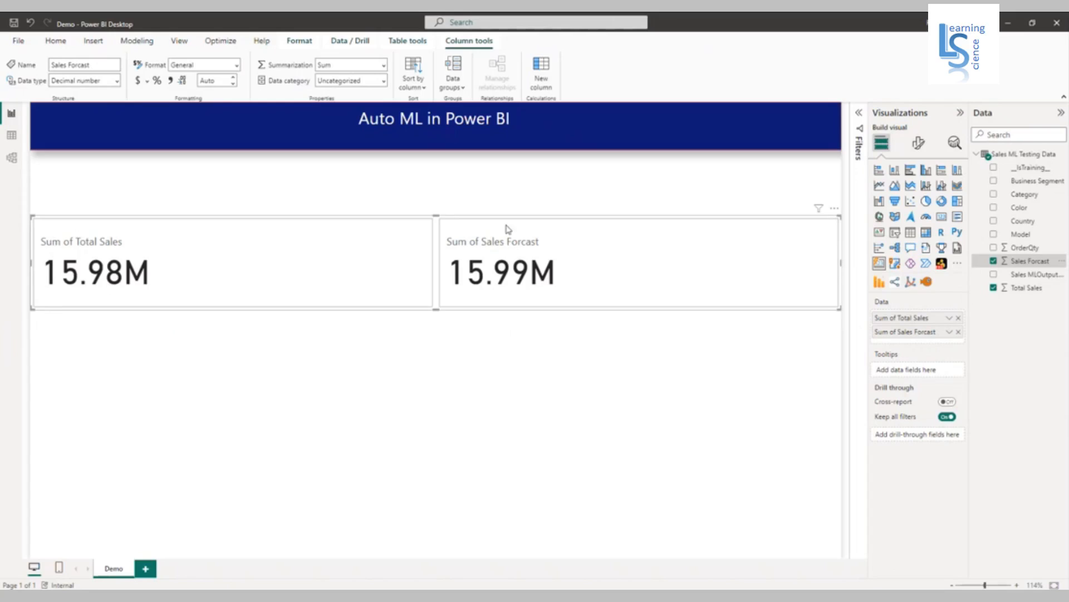
pyautogui.moveTo(493, 287)
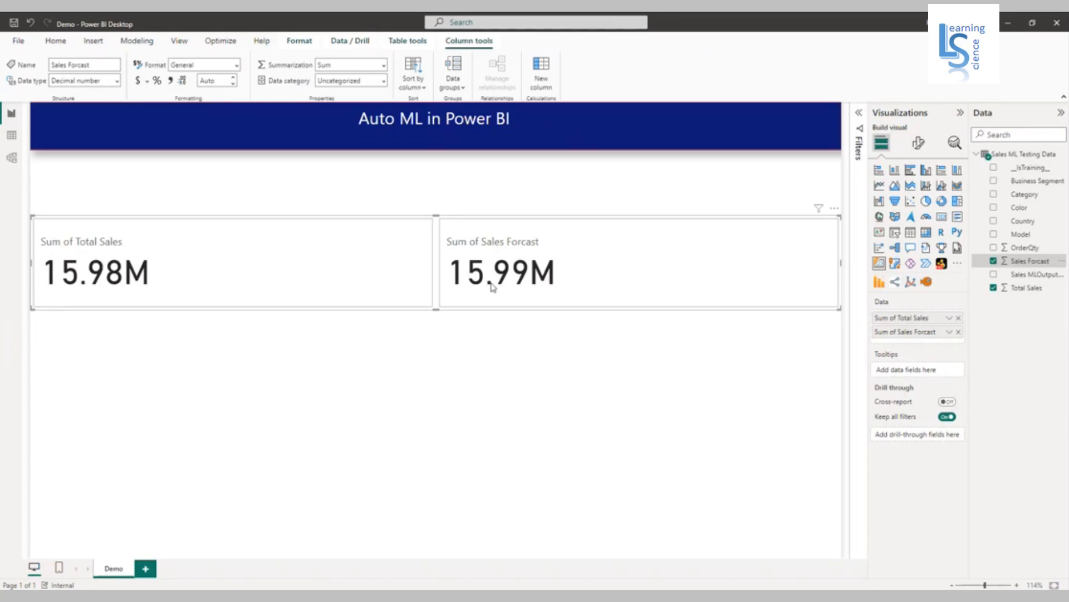
pyautogui.moveTo(536, 286)
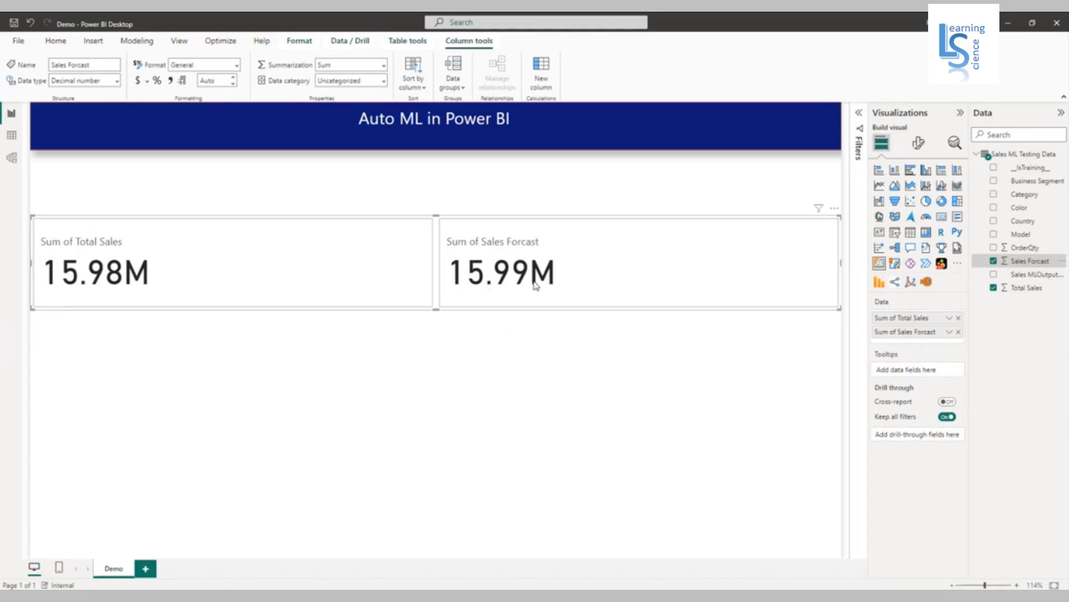